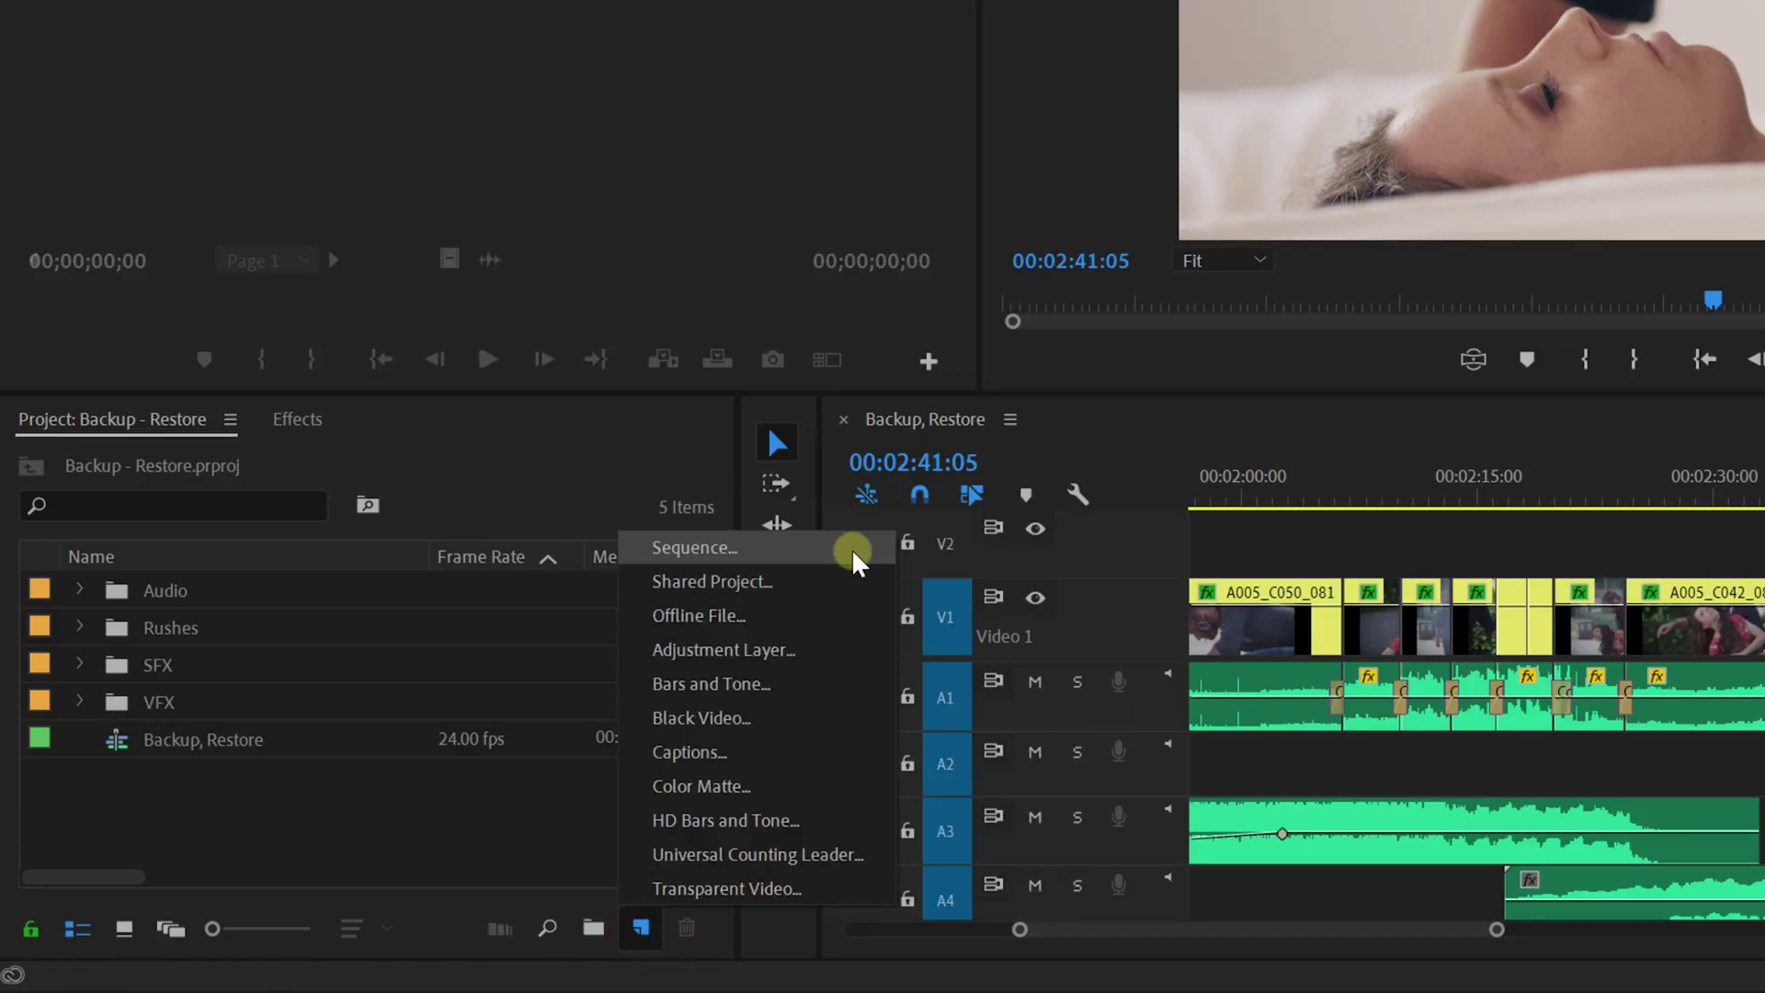
# Create a sequence with Apple ProRes 422 HQ previews reset to 3840×2160 and confirm it
pyautogui.click(695, 548)
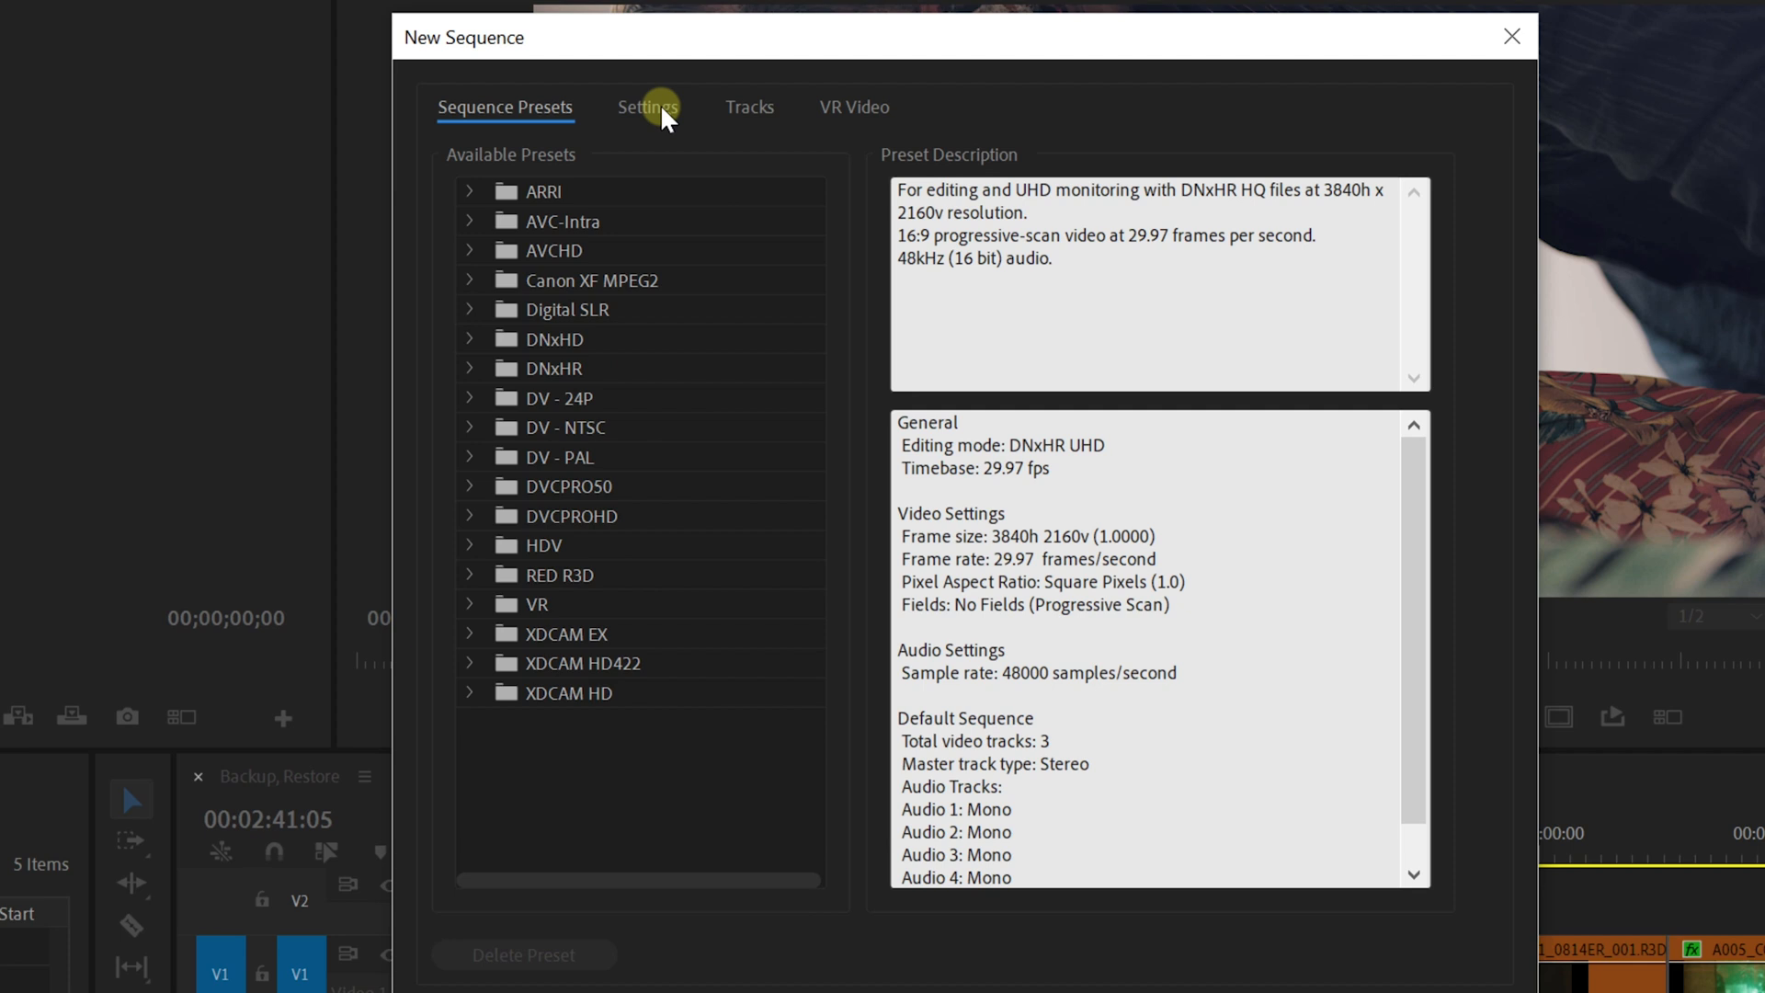
pyautogui.click(646, 107)
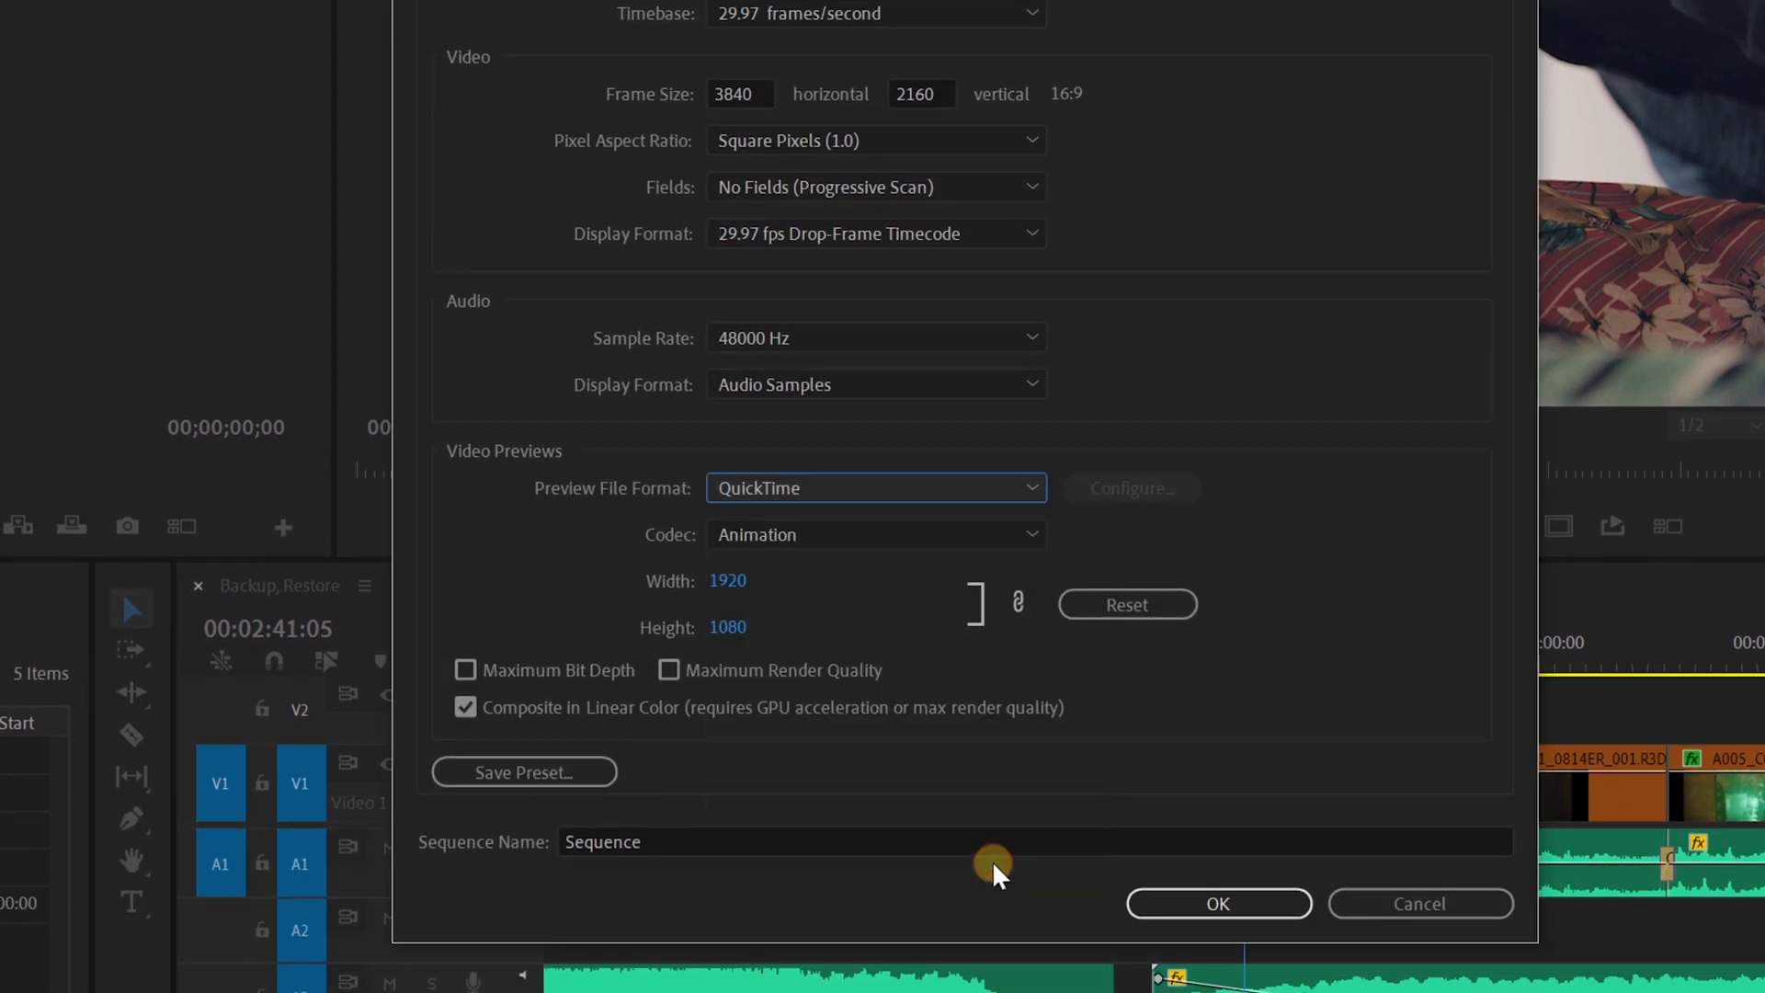
pyautogui.click(874, 534)
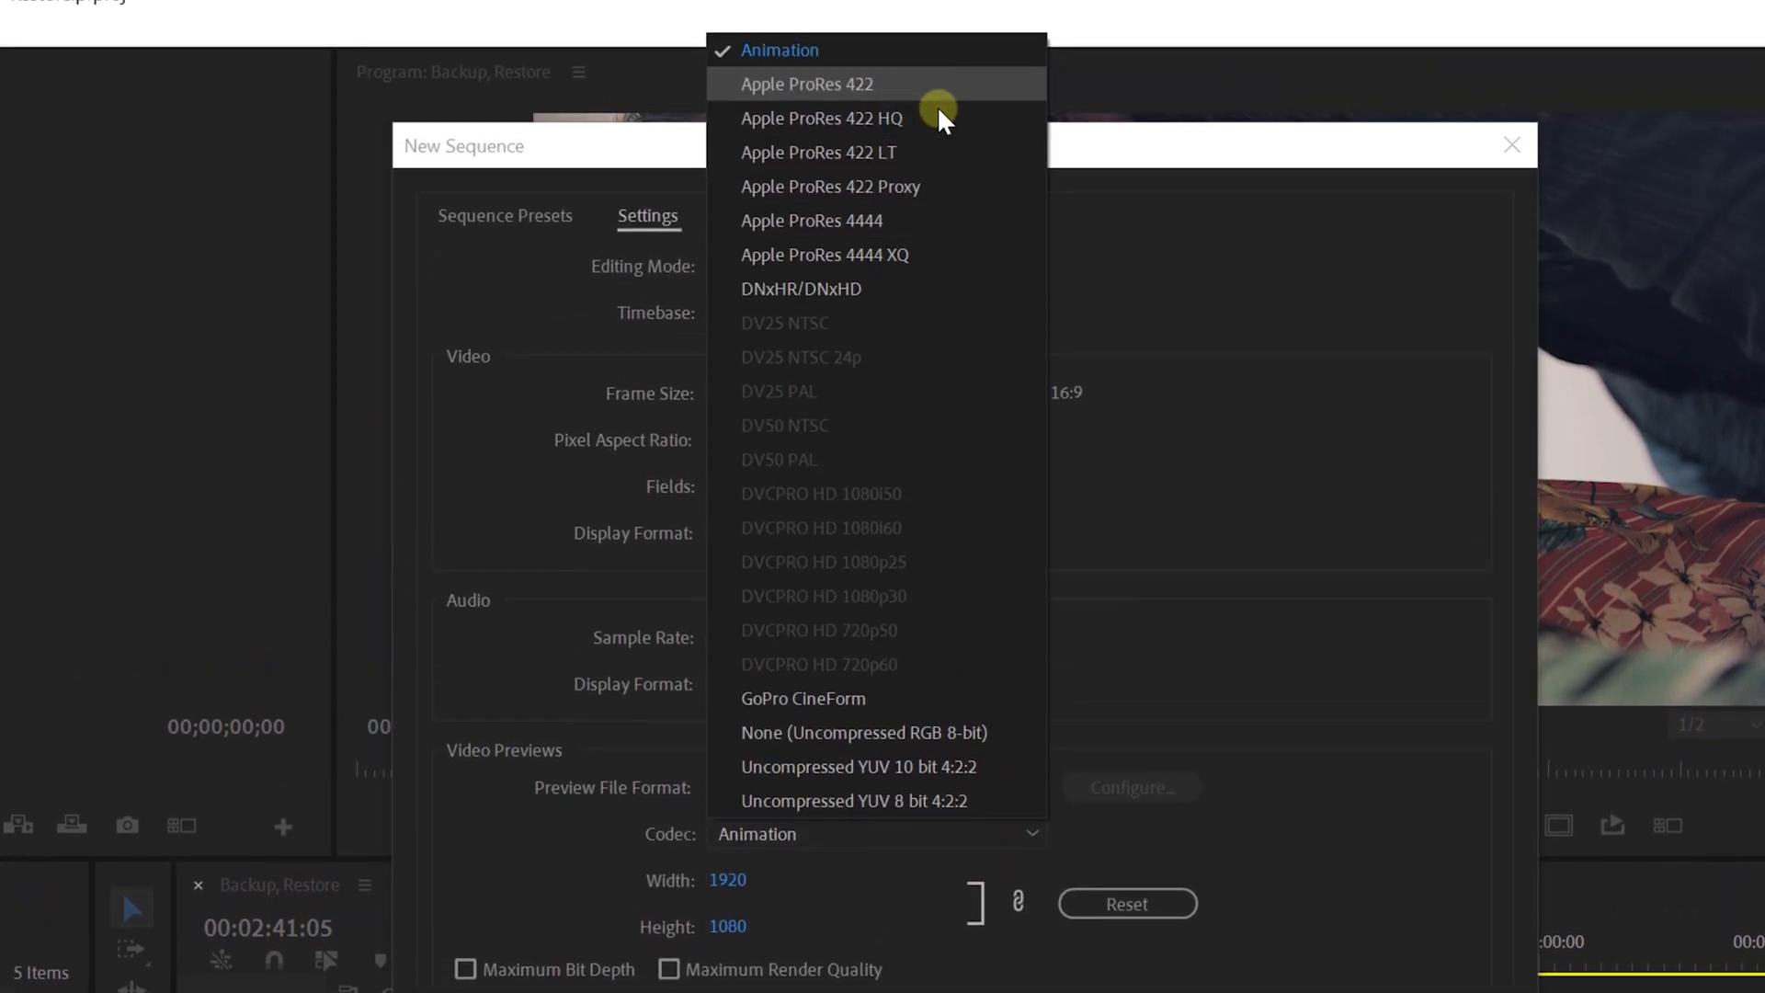
pyautogui.moveTo(969, 118)
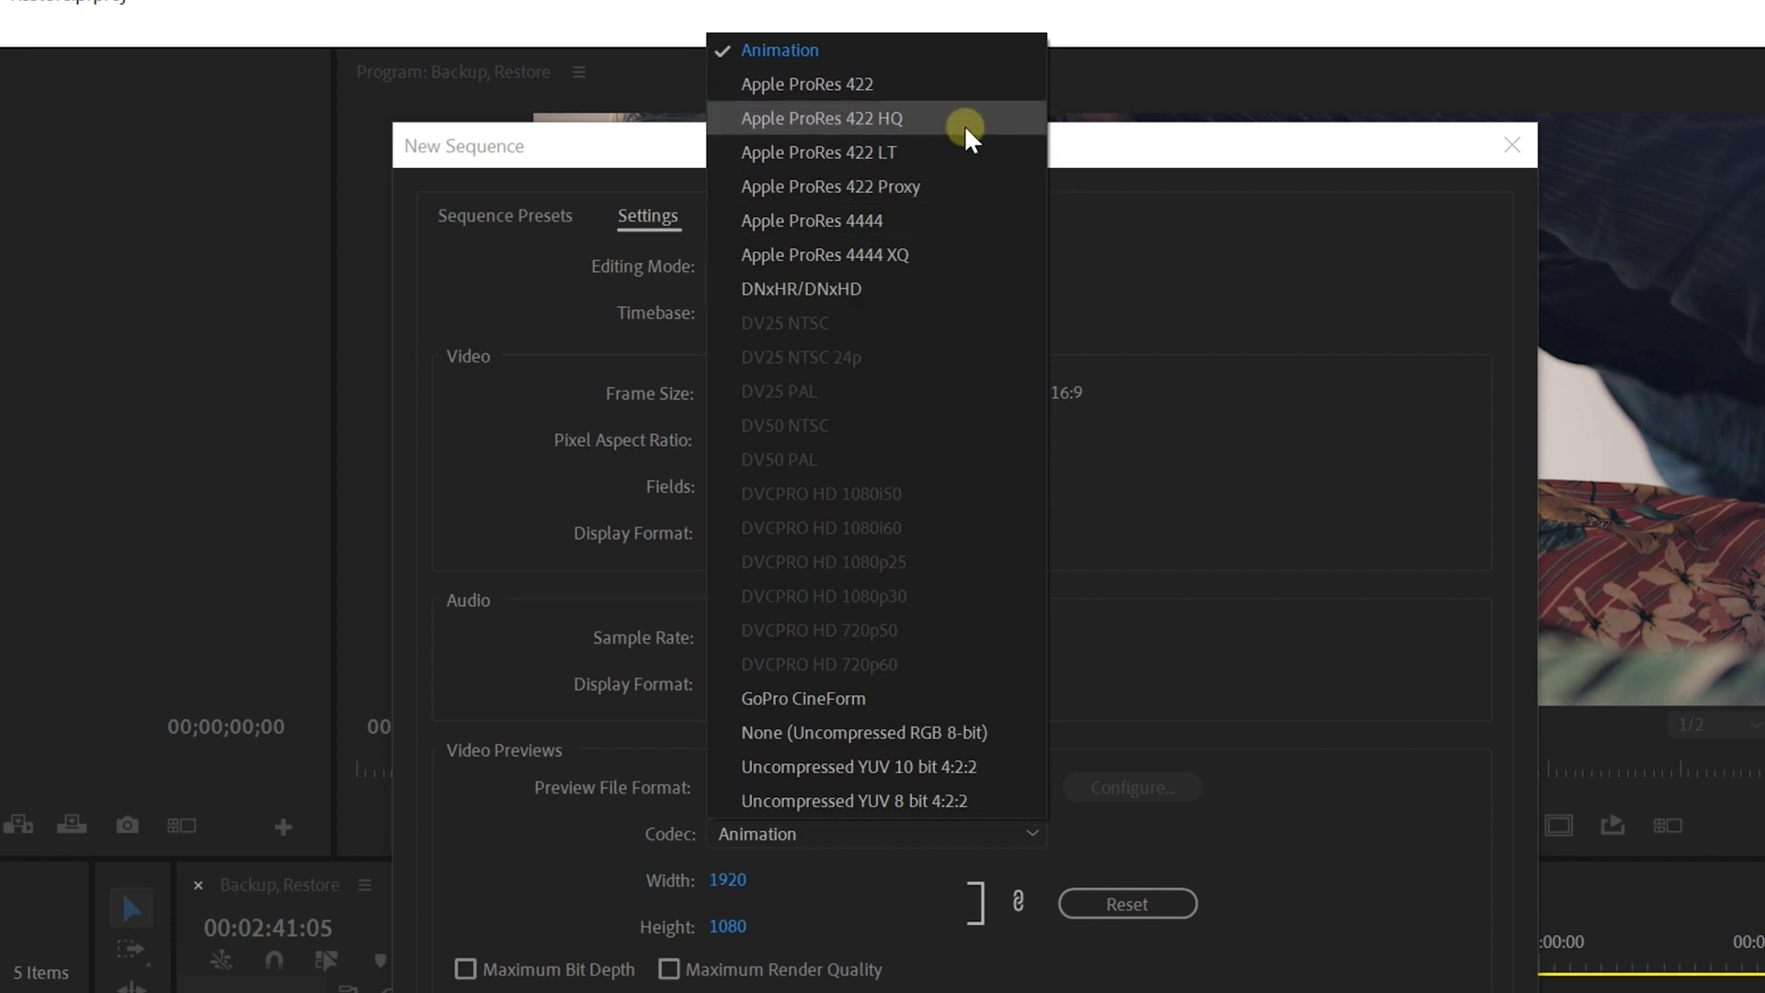
pyautogui.click(822, 117)
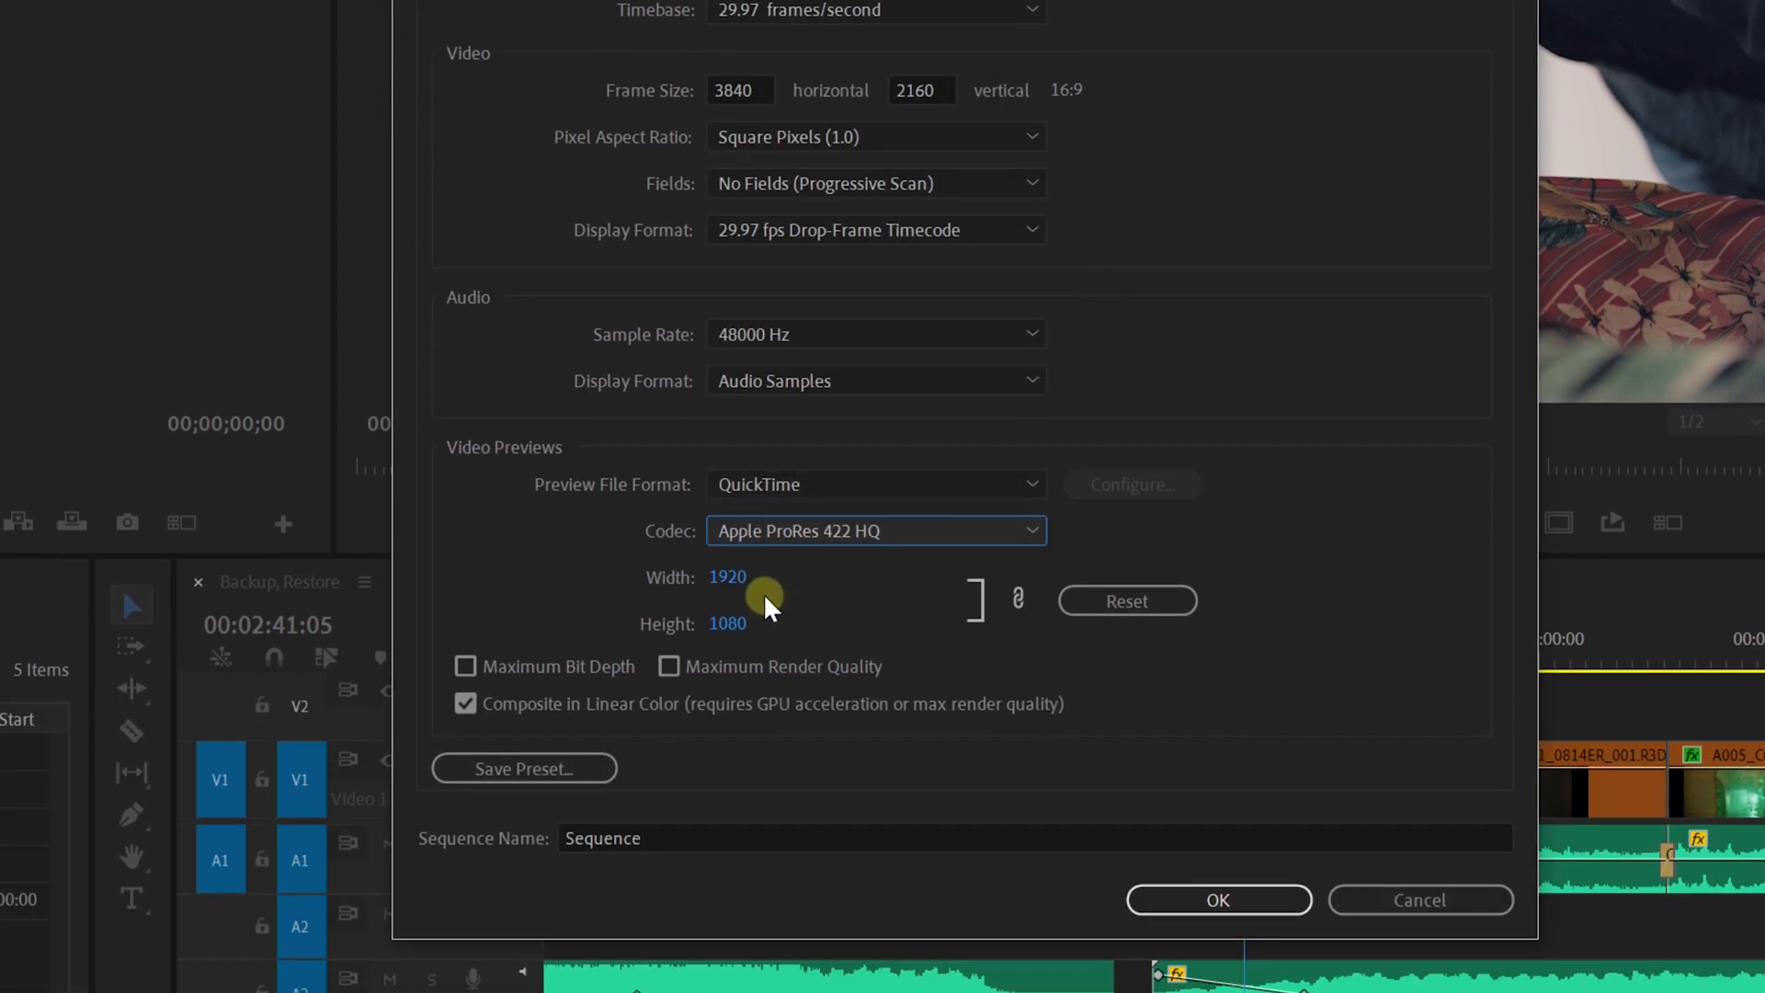
pyautogui.click(1125, 599)
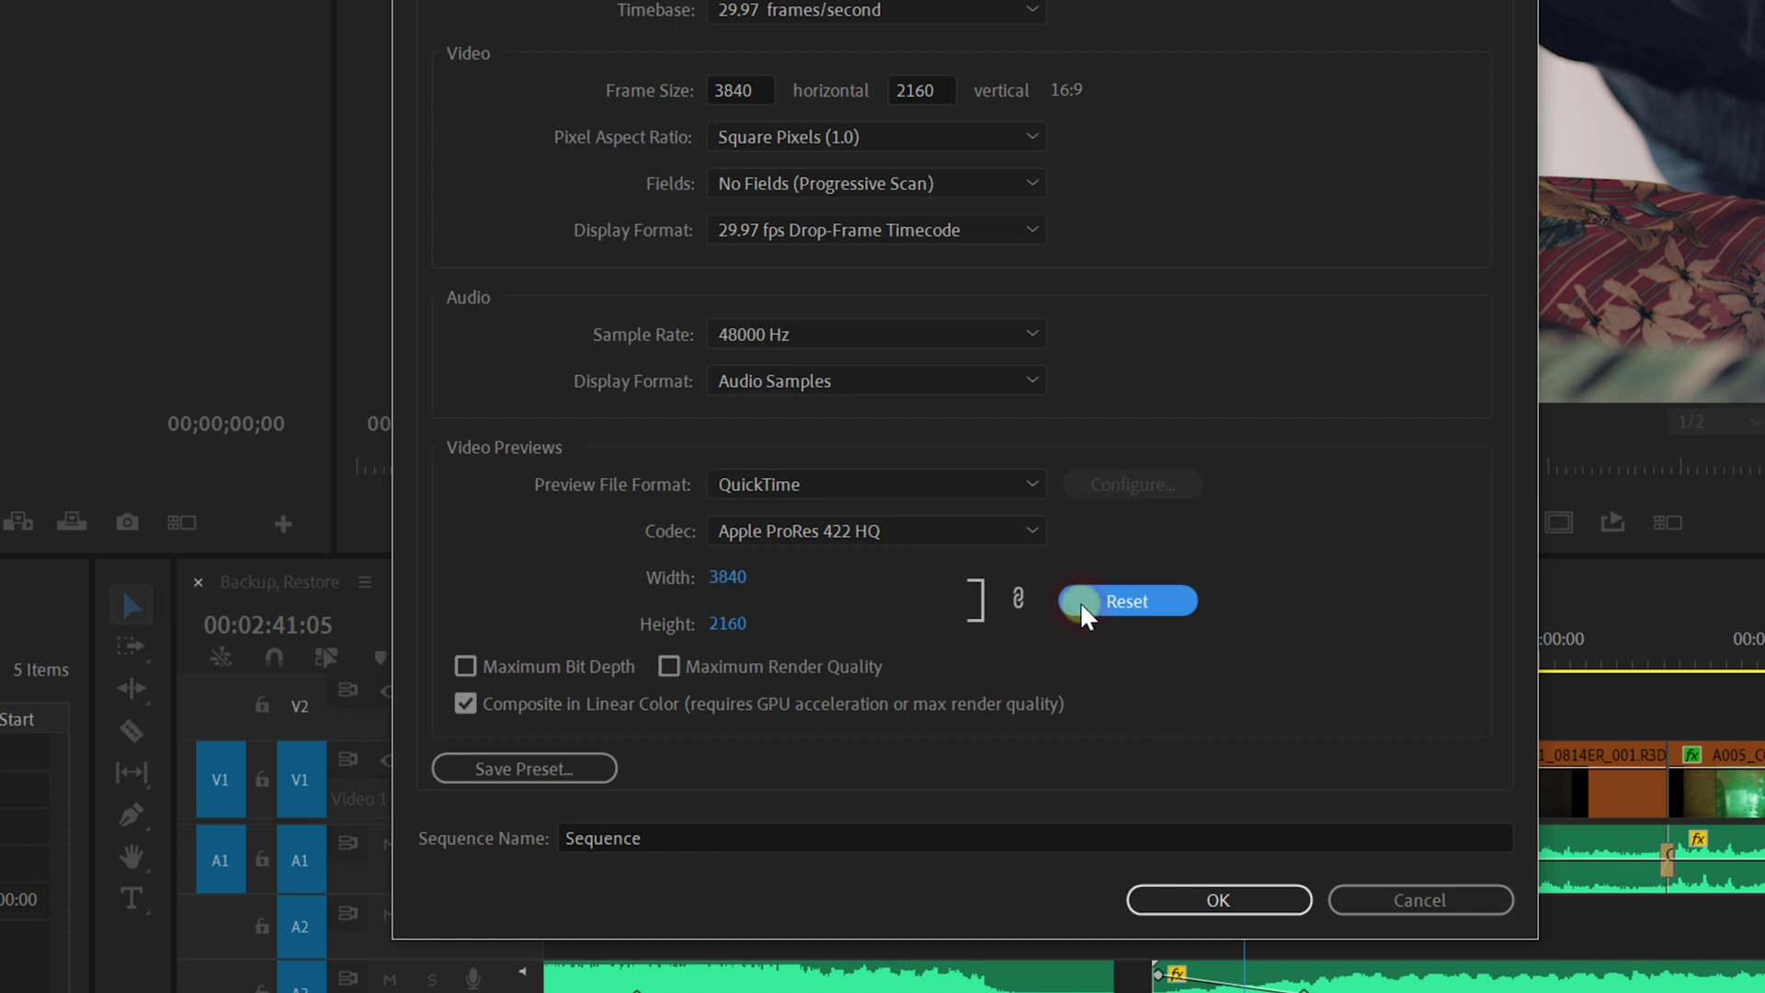
pyautogui.moveTo(753, 642)
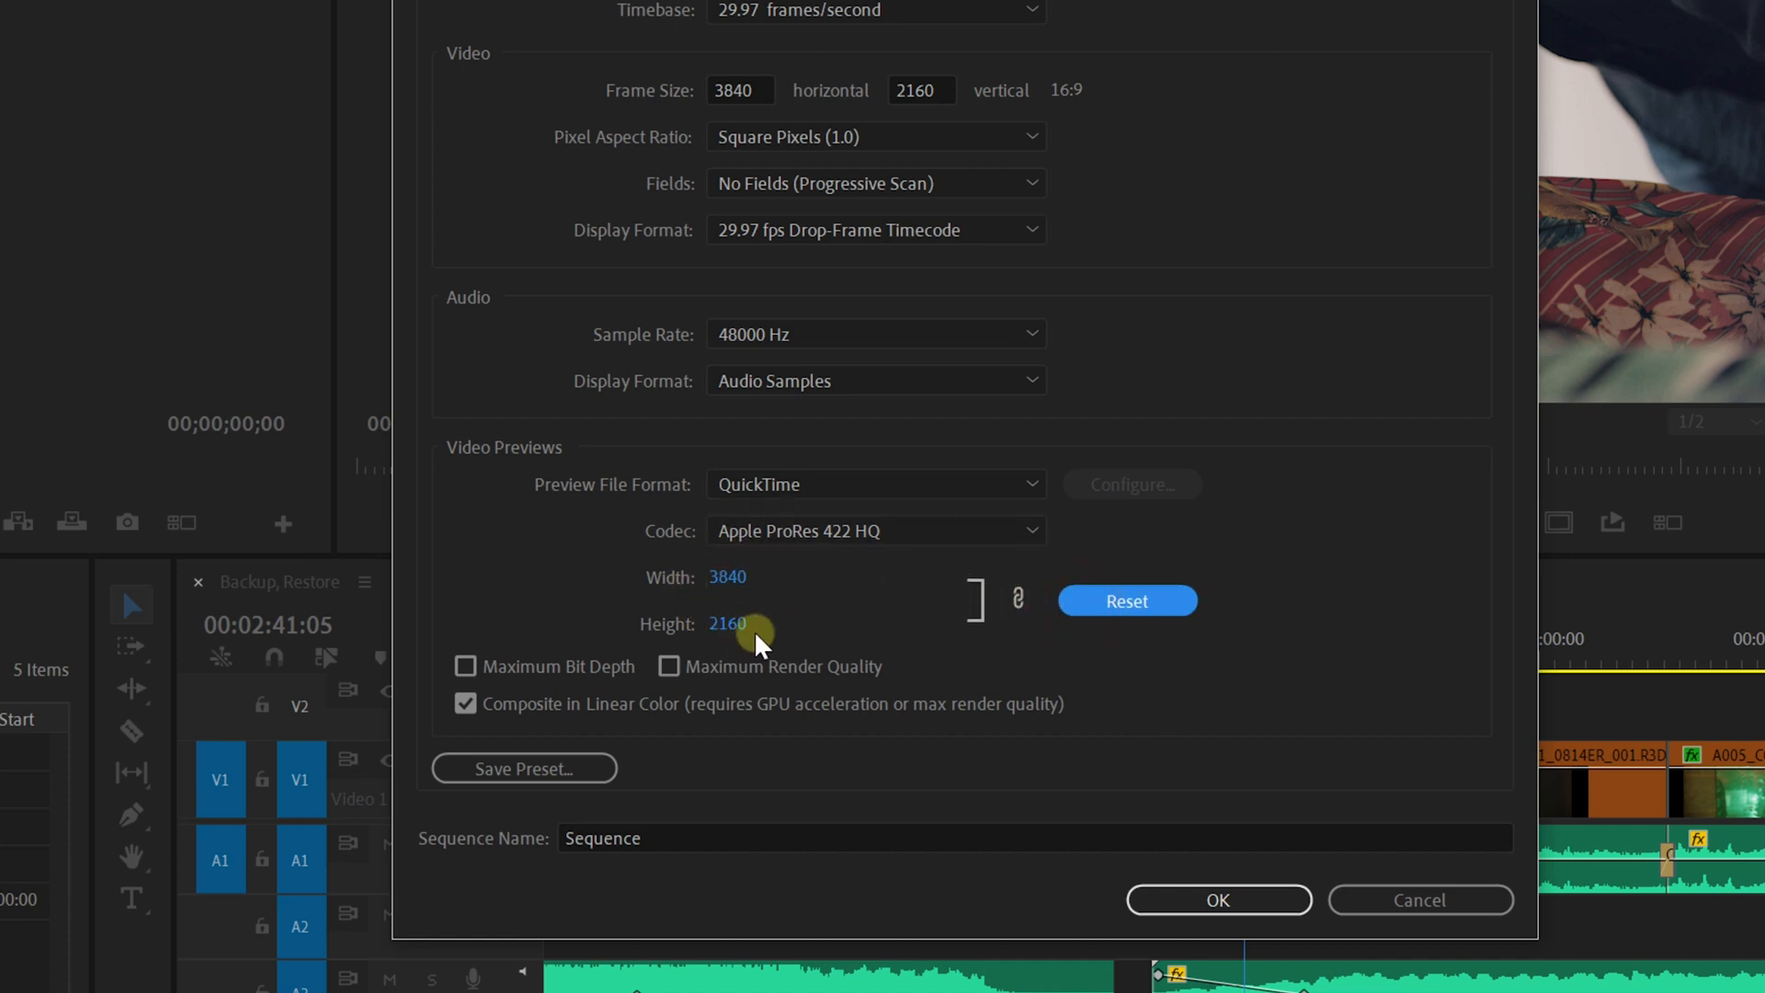
pyautogui.click(1217, 899)
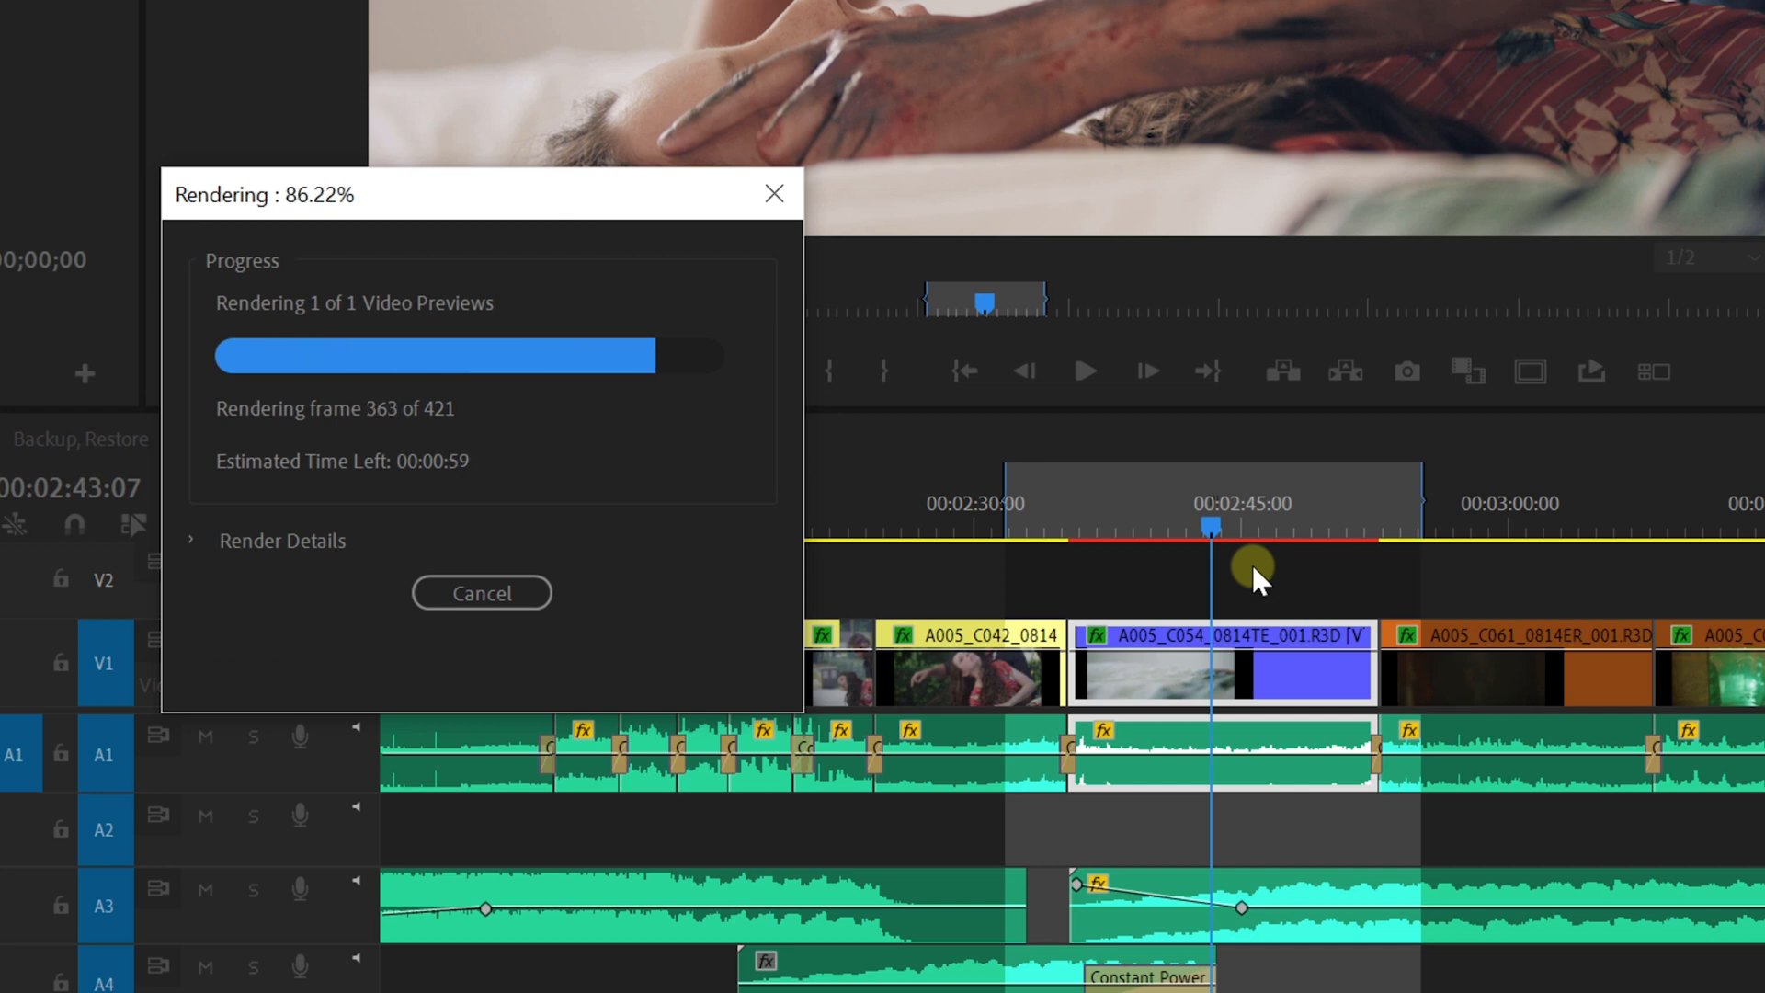
# Start Export Media for the sequence with Use Previews enabled and the Format list showing H.264
pyautogui.click(18, 24)
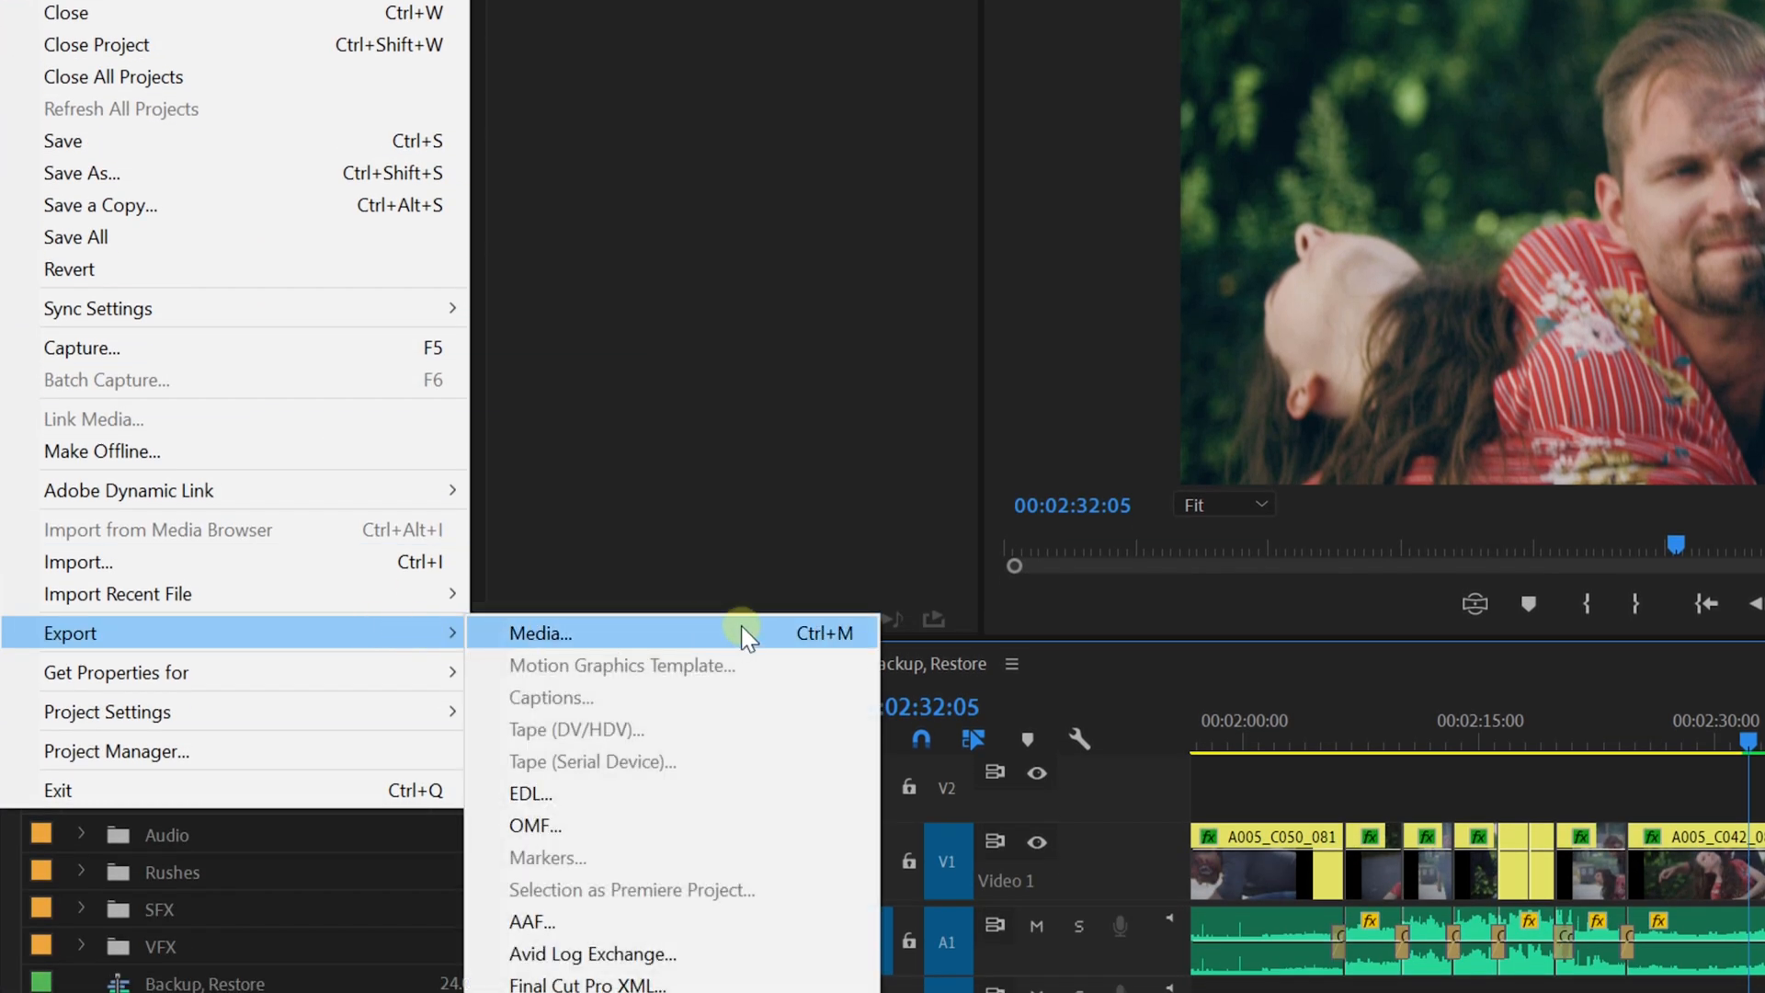
pyautogui.click(541, 632)
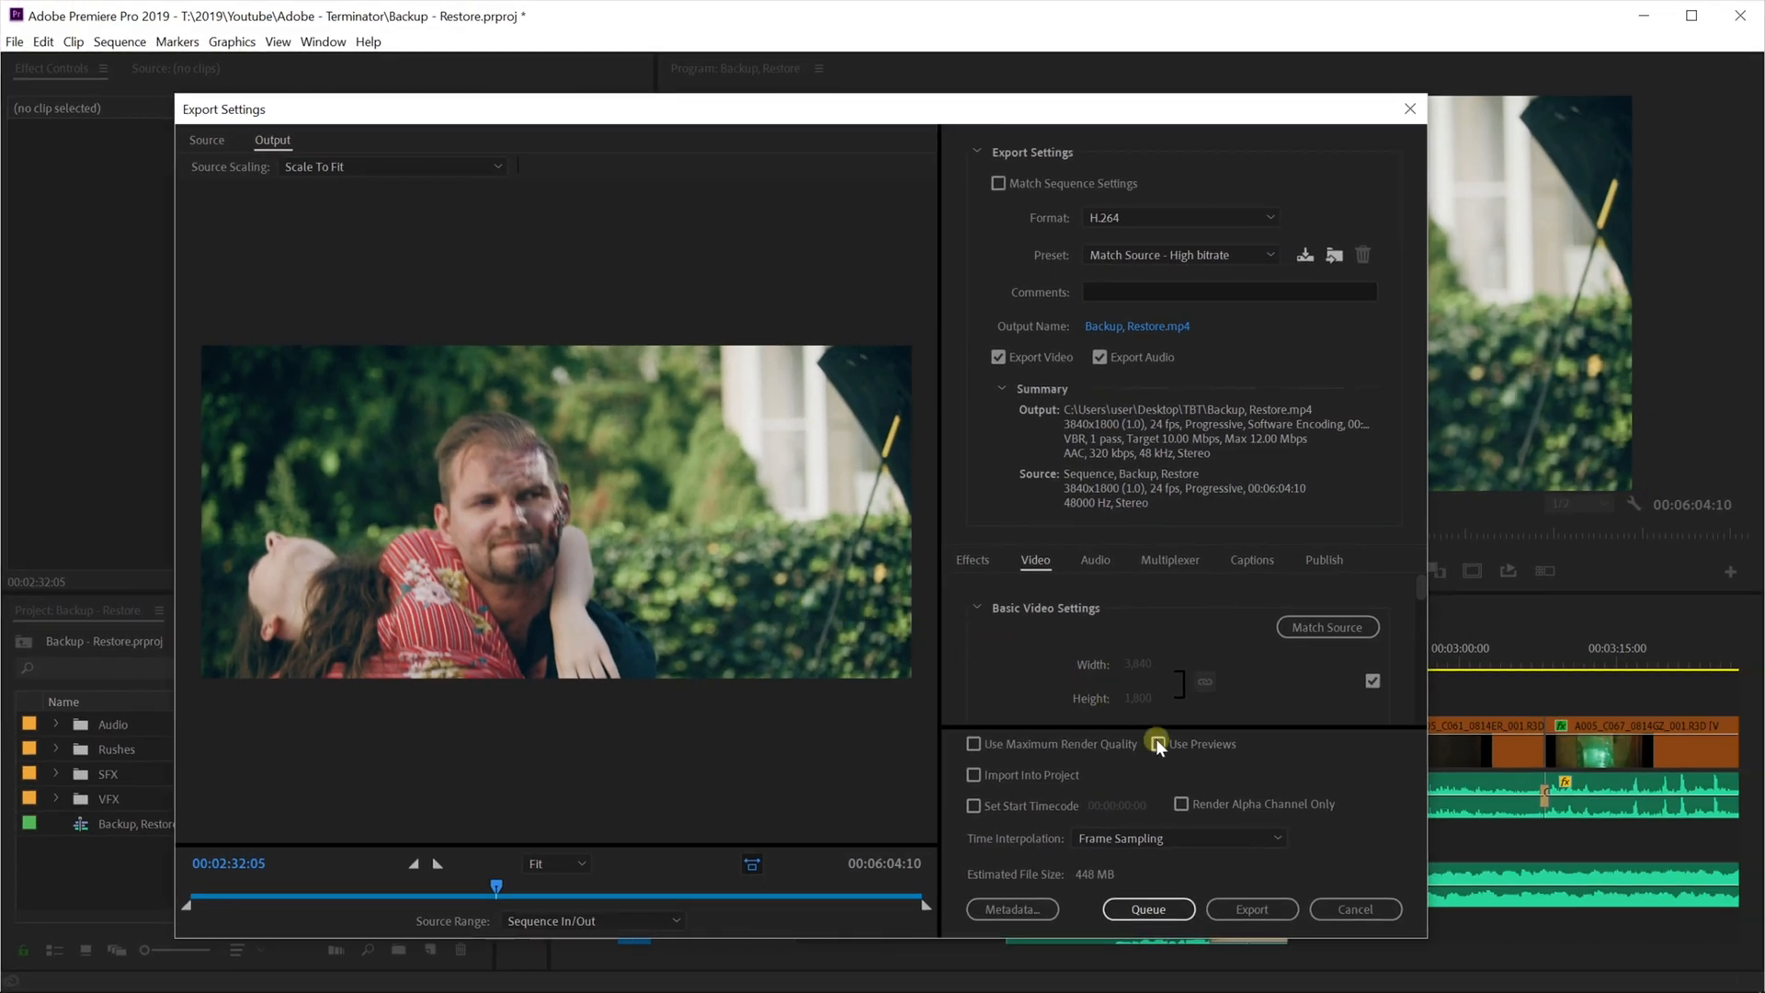
pyautogui.click(1156, 743)
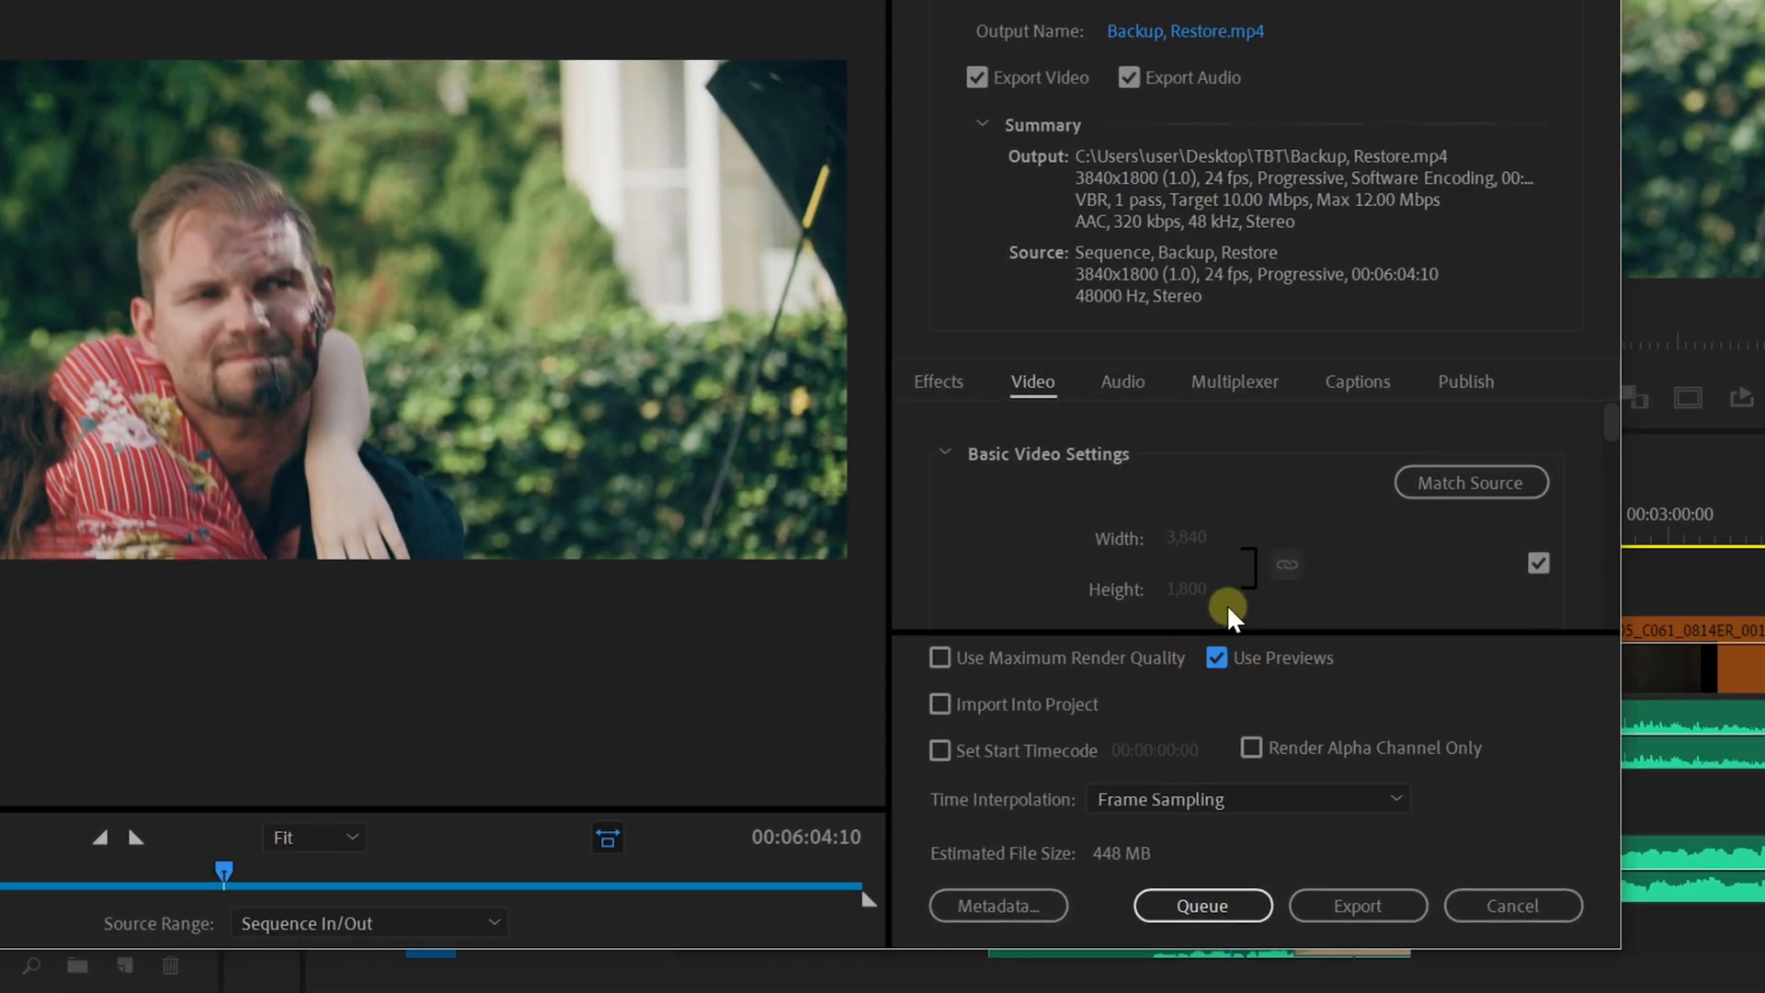
pyautogui.moveTo(1287, 699)
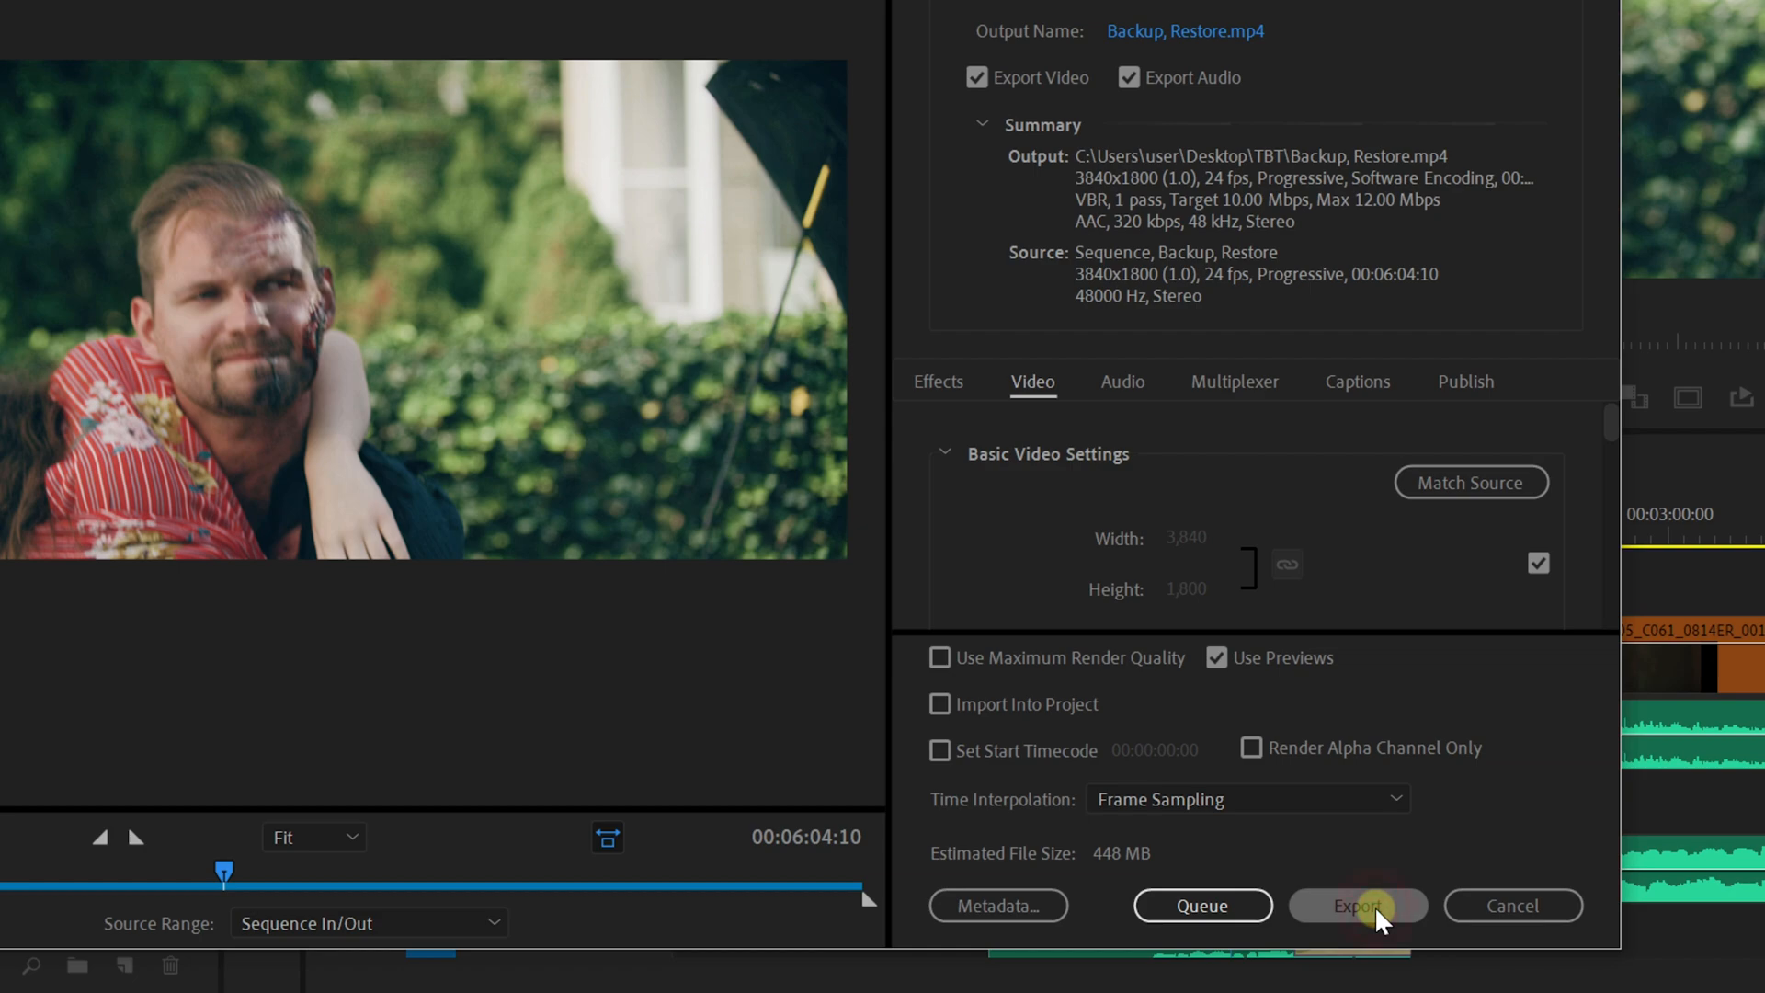
pyautogui.click(1254, 165)
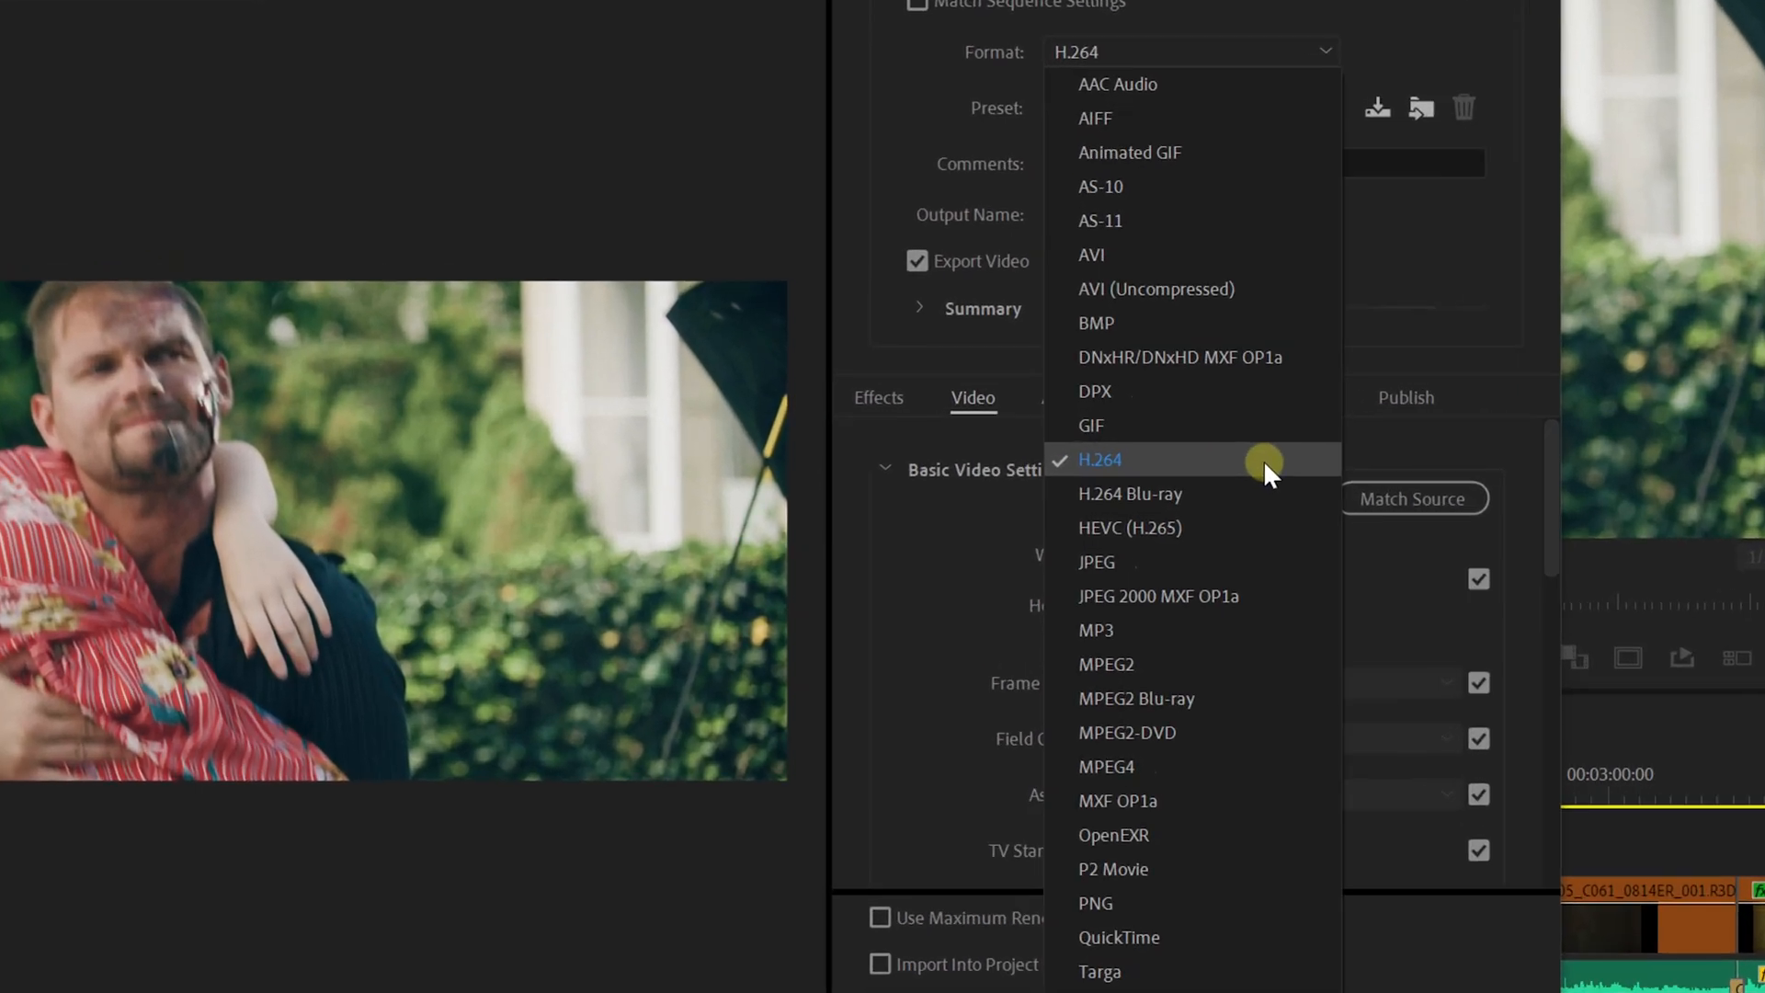
# Keep H.264 and choose the YouTube 1080p Full HD preset, then reach the Bitrate Settings
pyautogui.click(1099, 460)
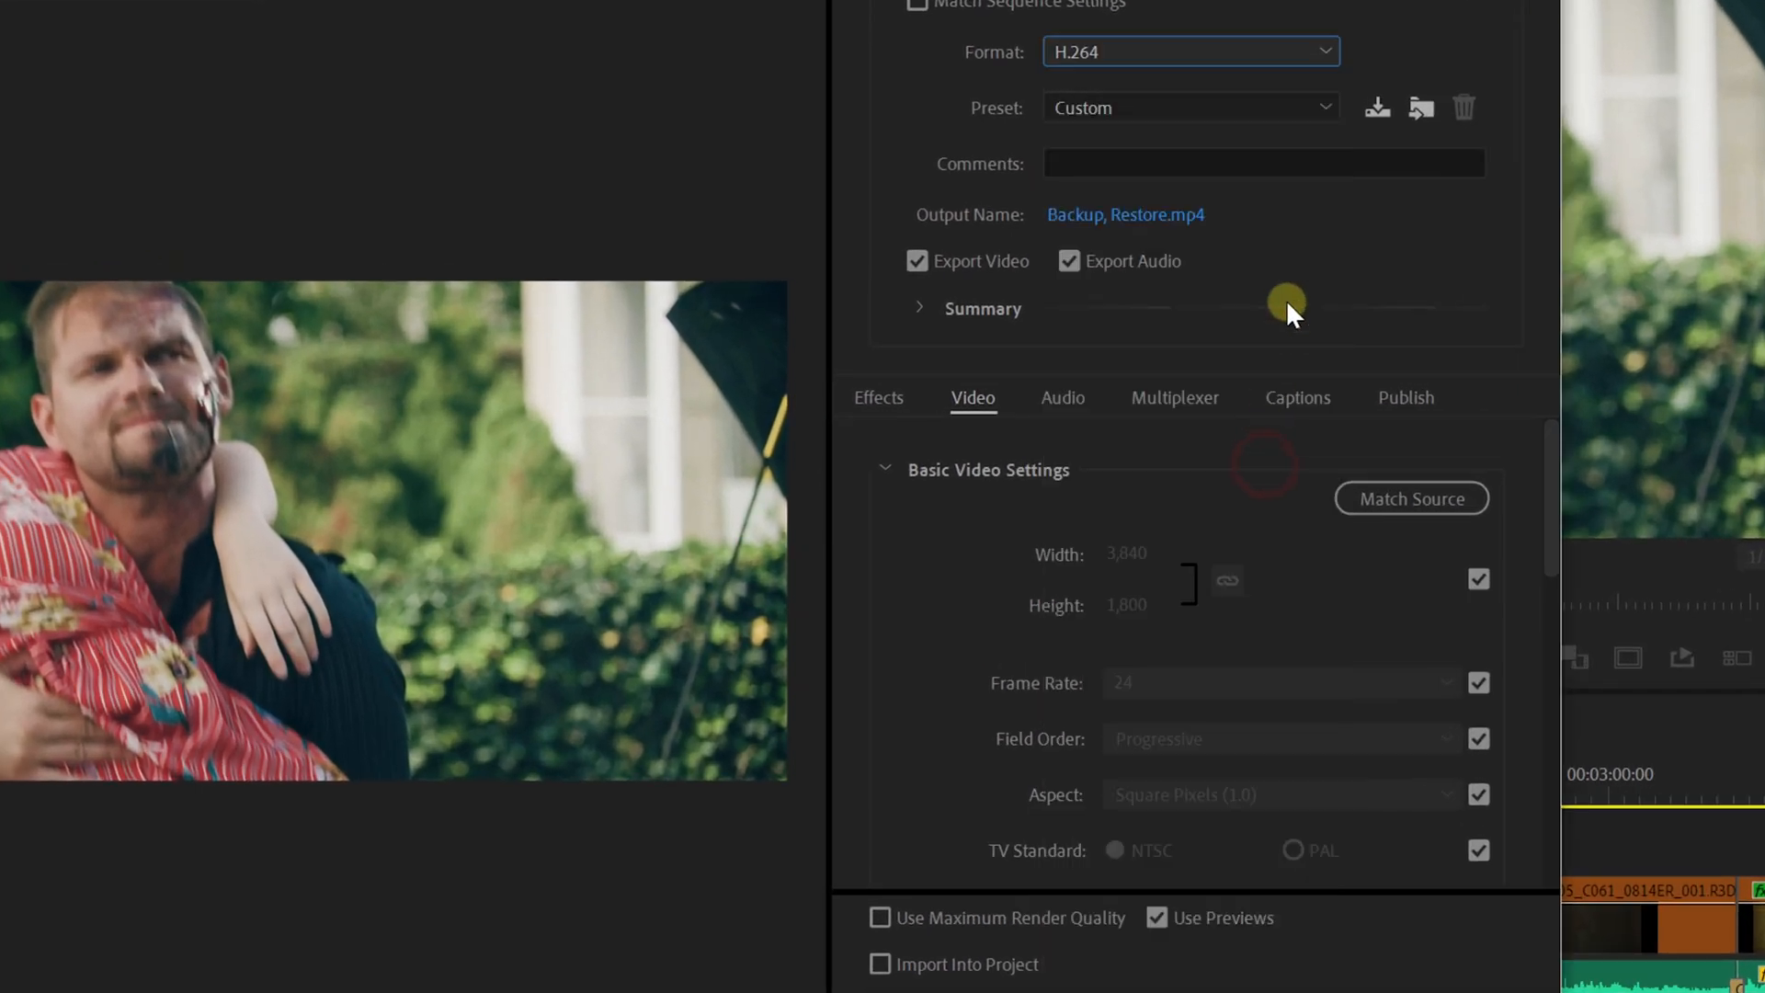
pyautogui.click(1190, 107)
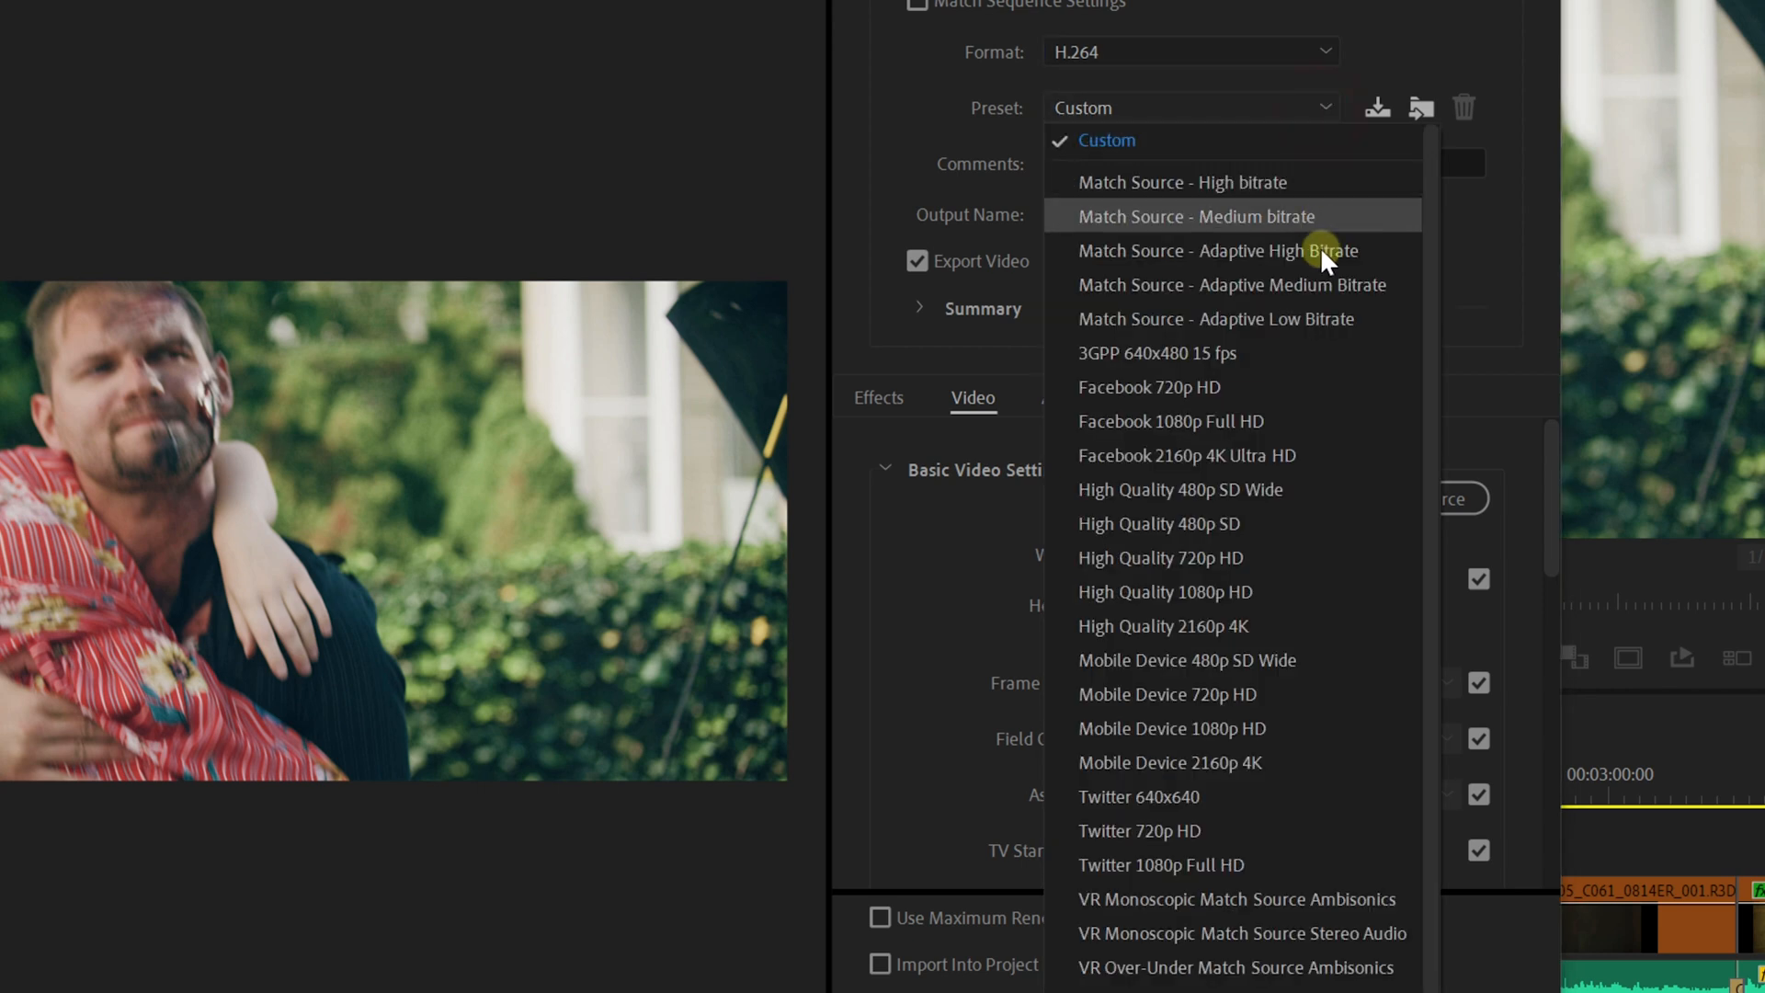
pyautogui.scroll(-3)
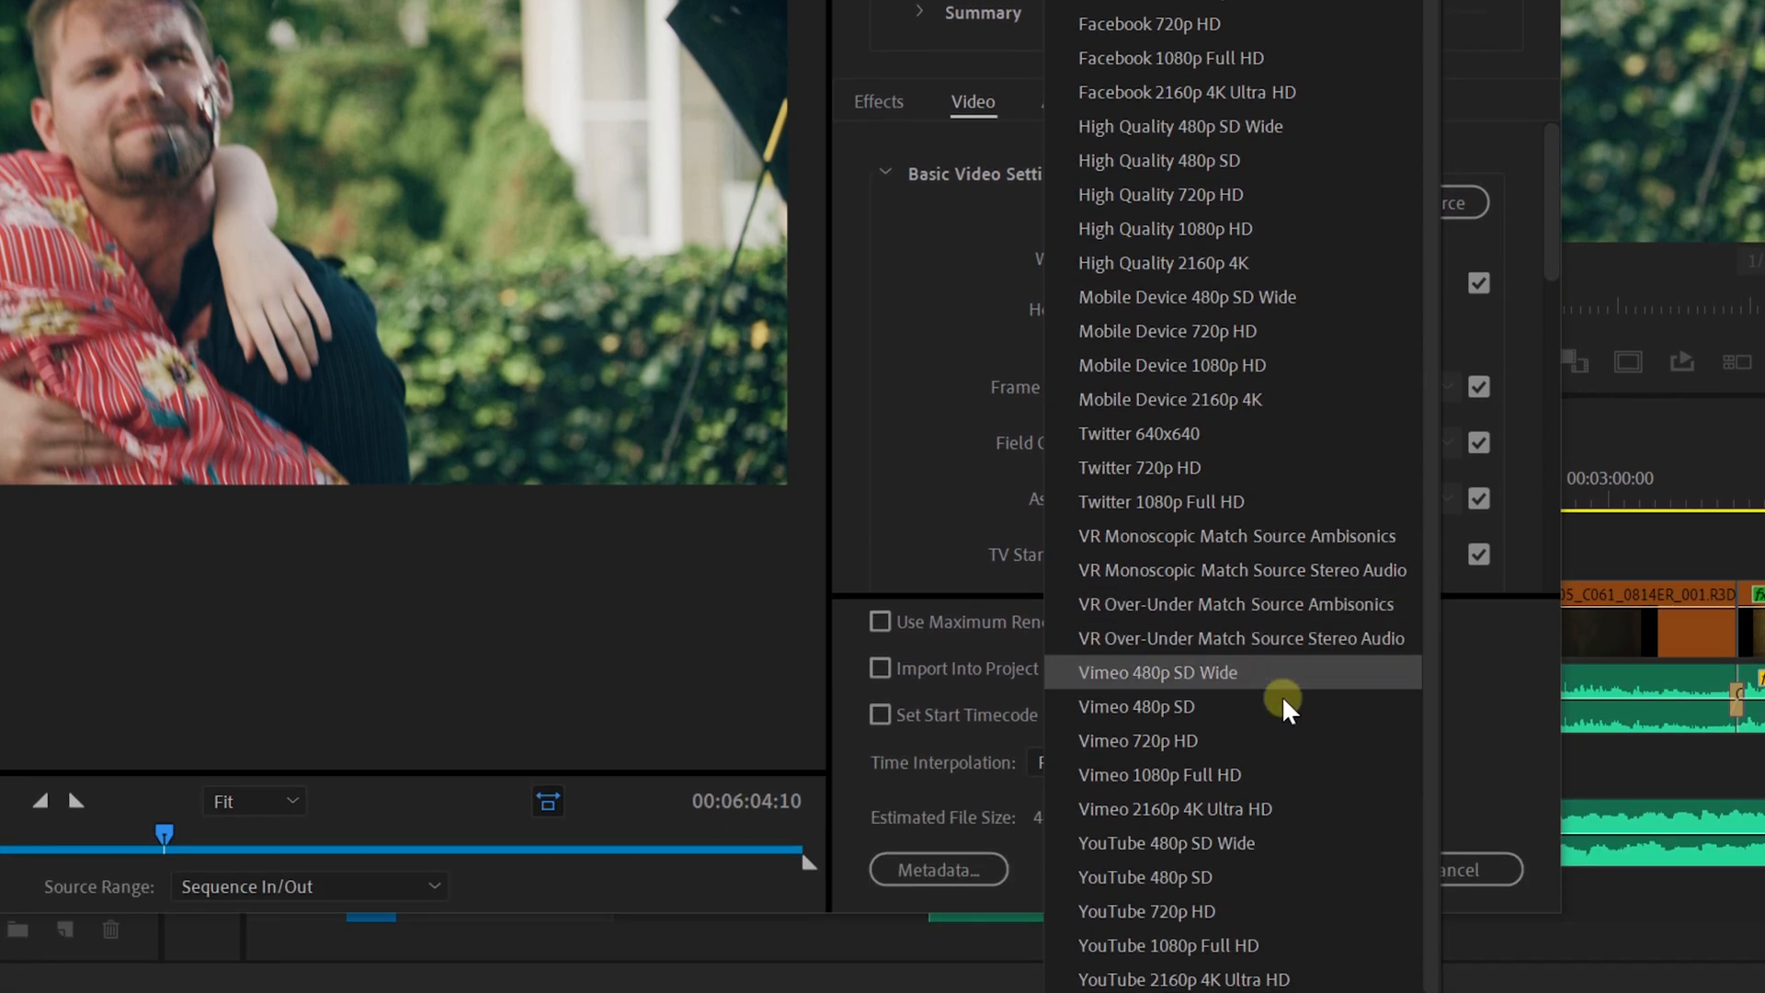
pyautogui.moveTo(1343, 945)
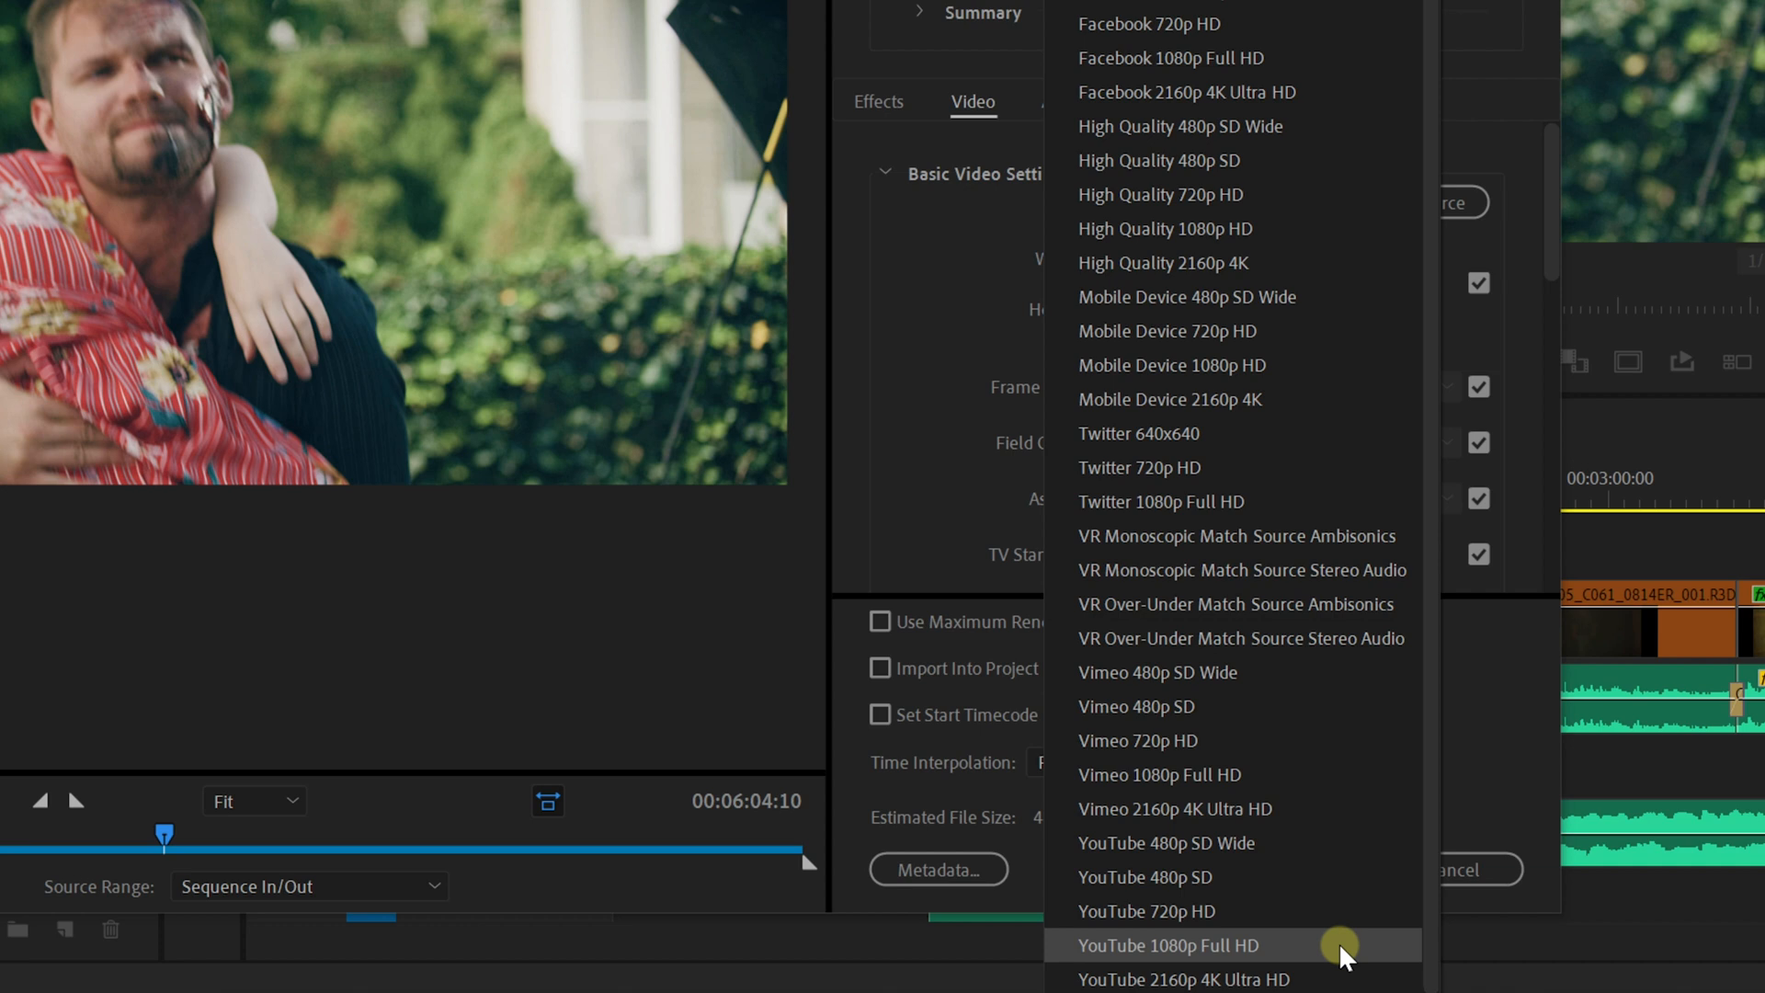
pyautogui.click(1166, 945)
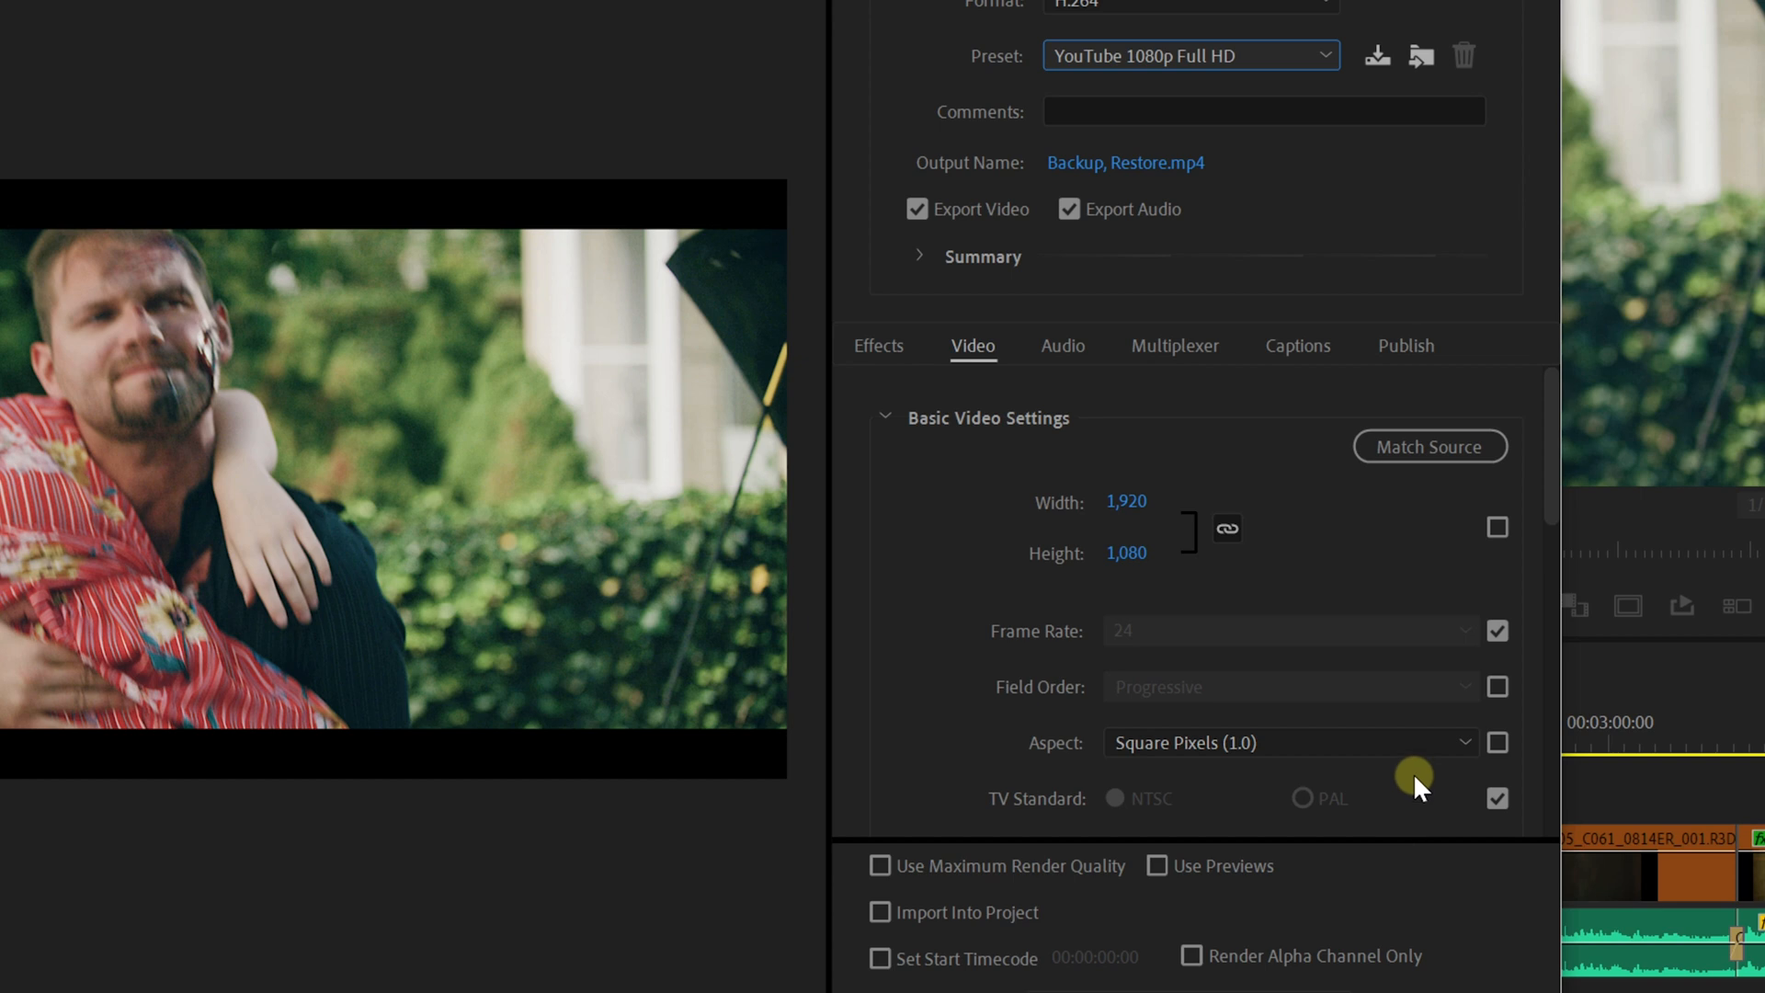
pyautogui.scroll(-3)
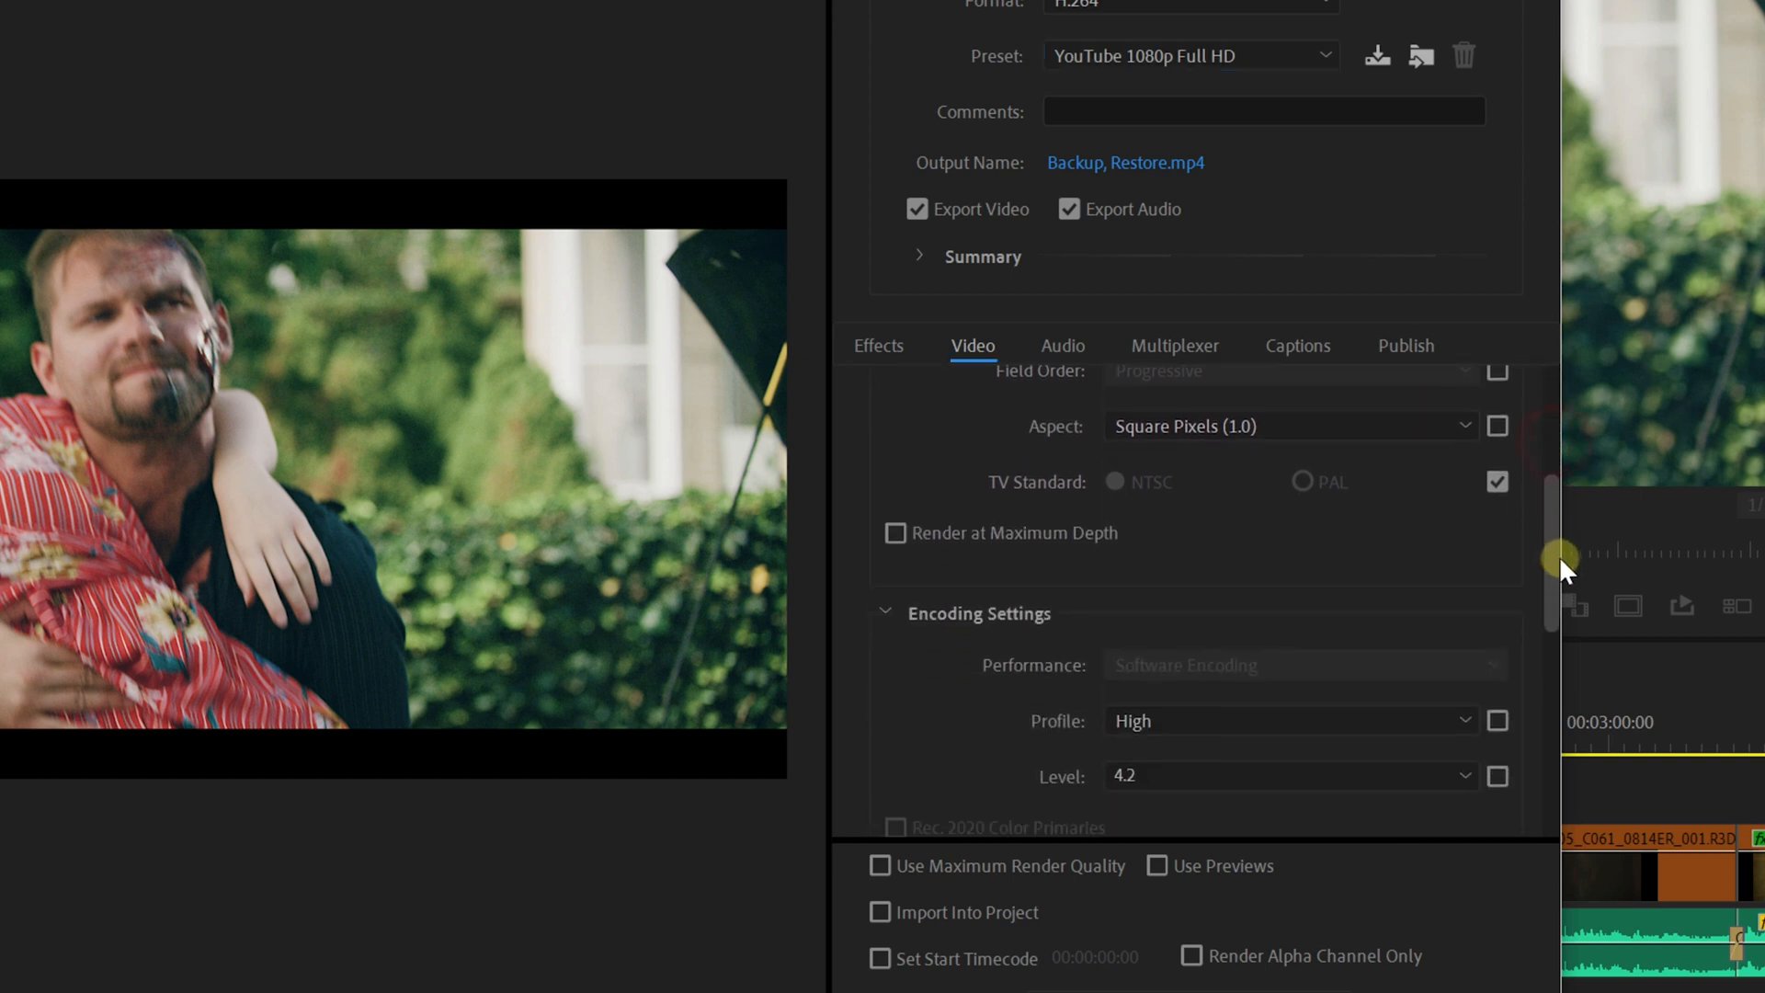
pyautogui.scroll(-3)
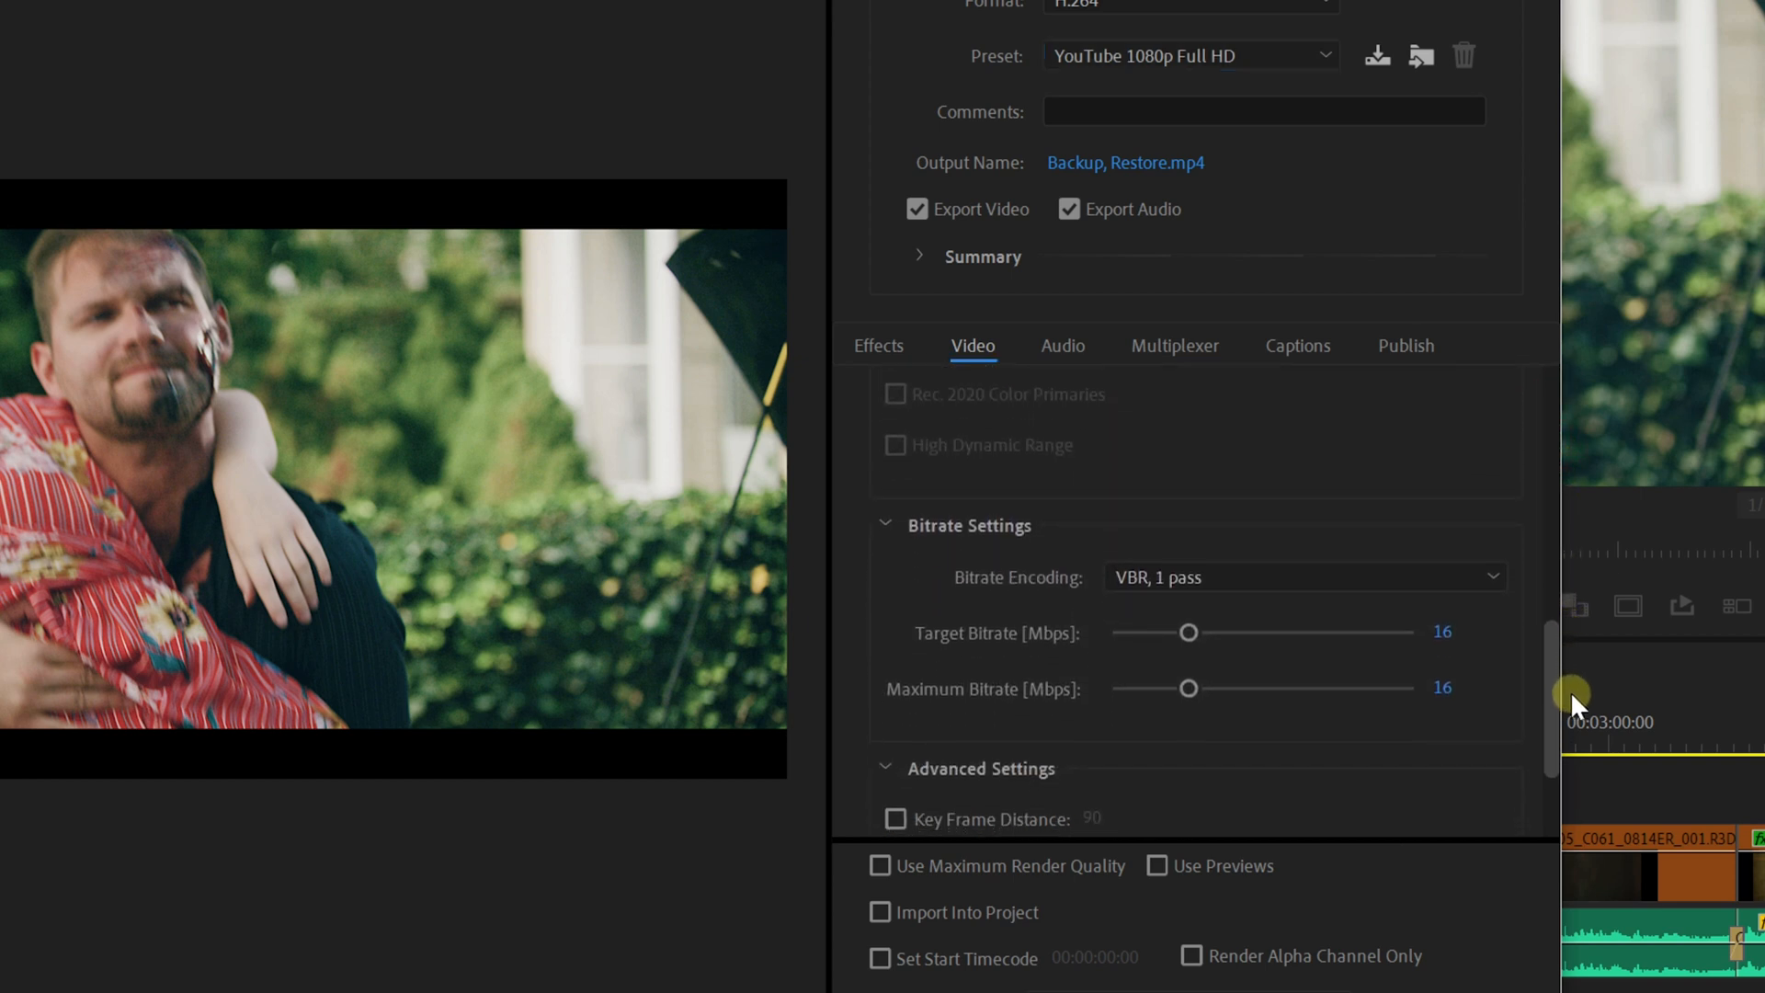
pyautogui.moveTo(1326, 804)
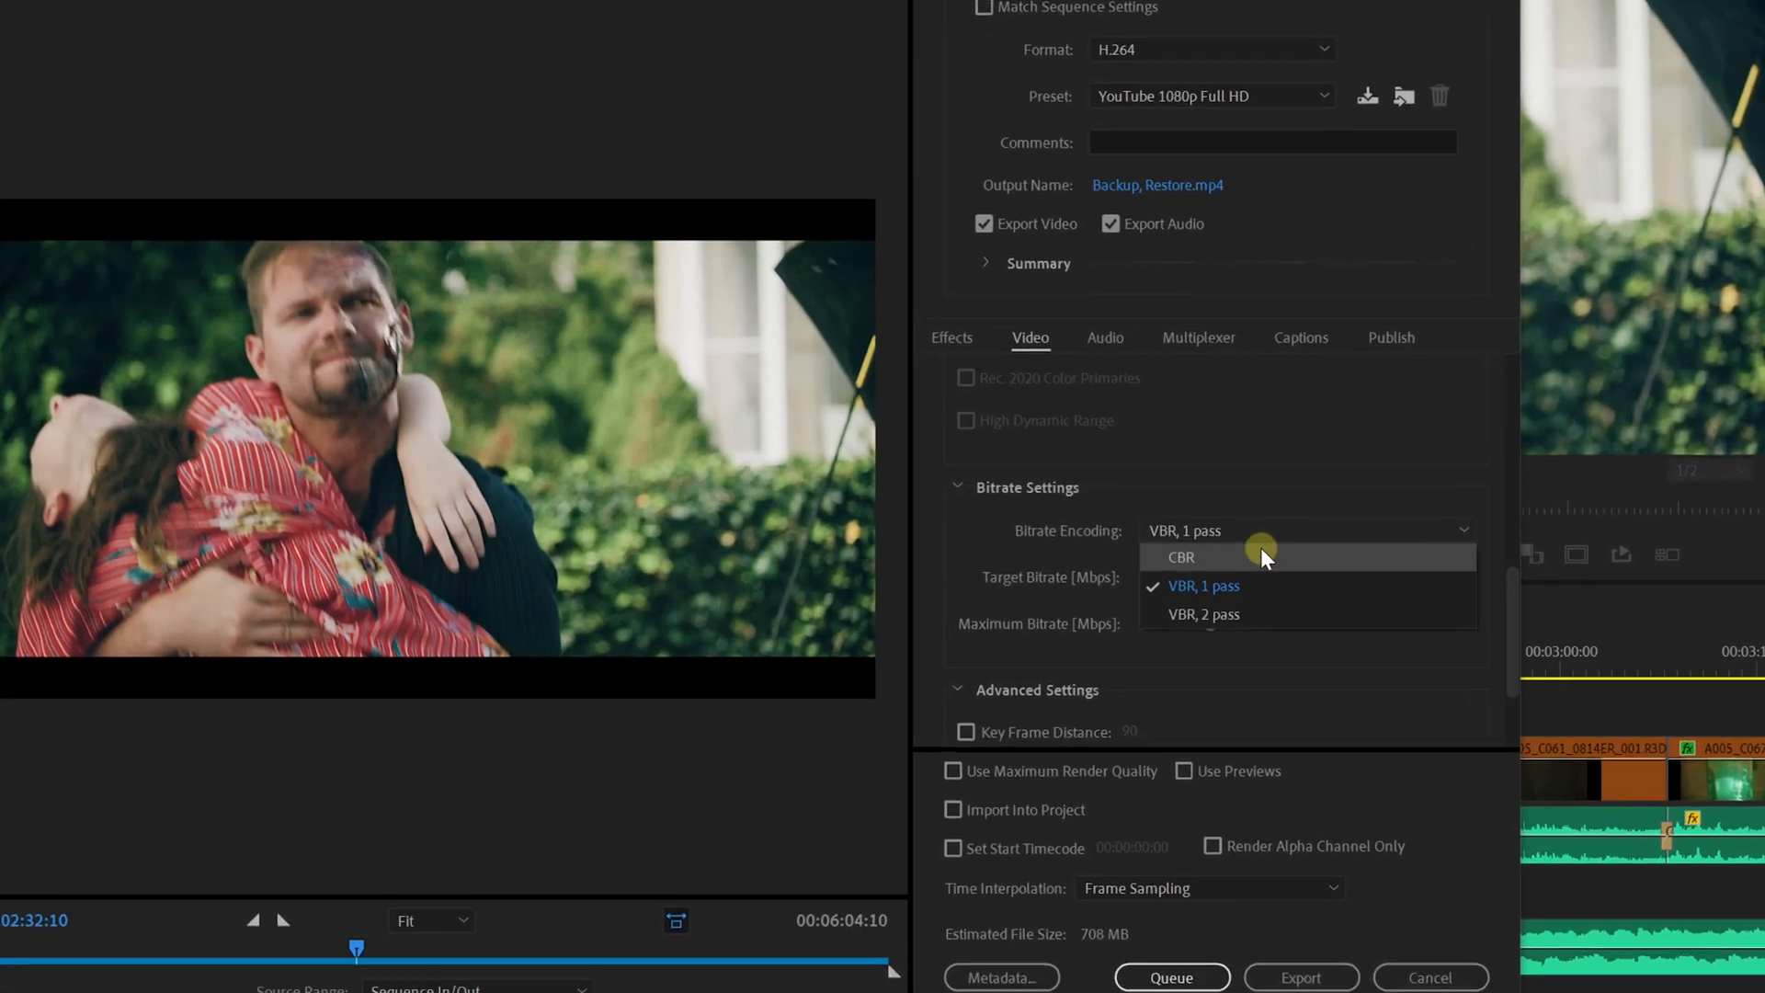
# Switch the bitrate encoding from VBR 1-pass to CBR
pyautogui.click(1180, 557)
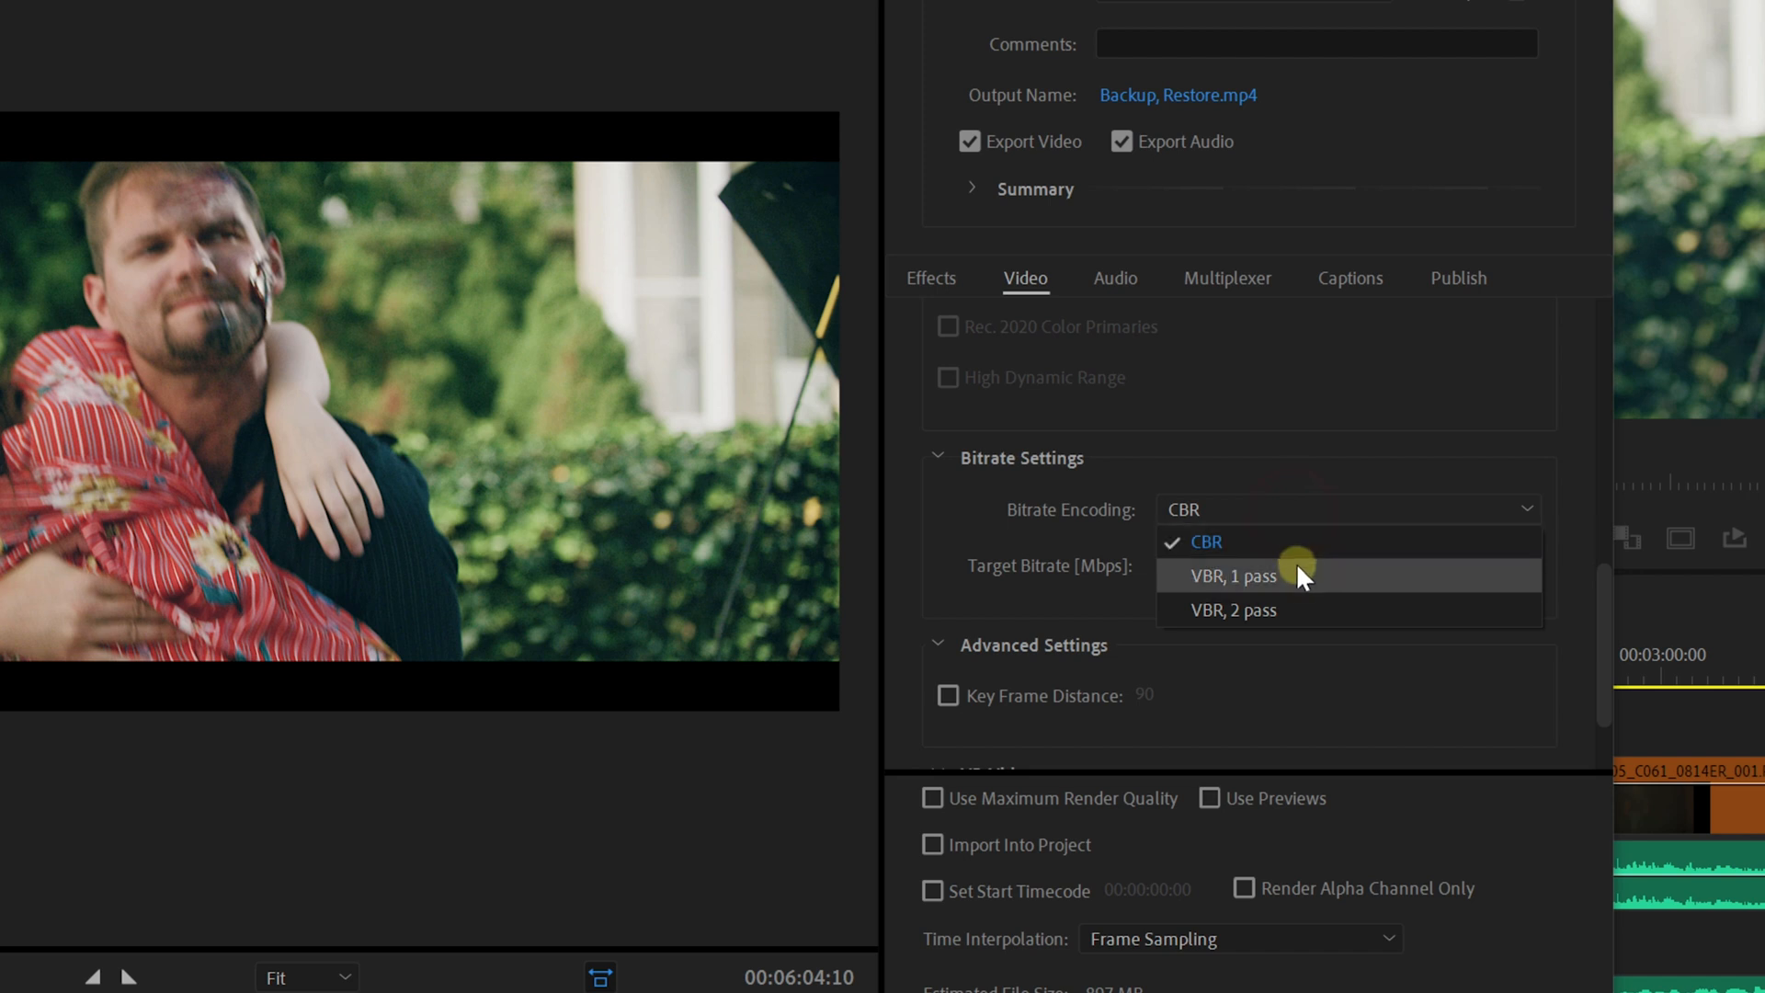
pyautogui.click(1236, 576)
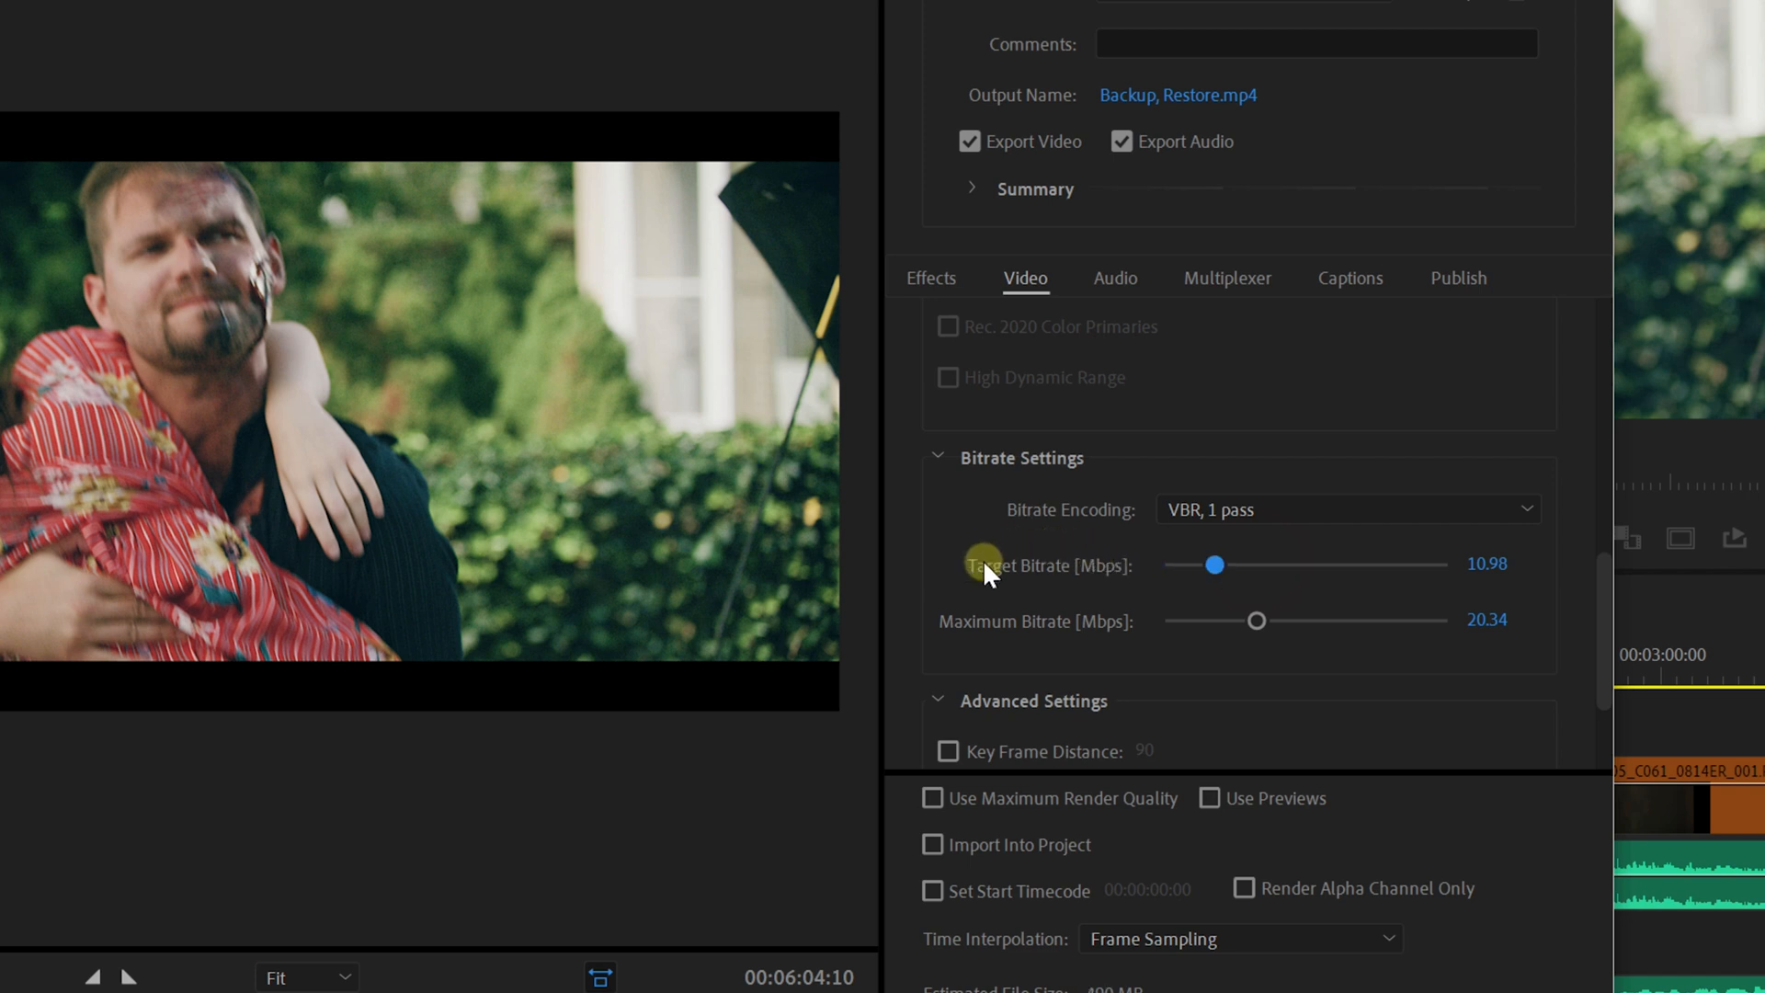
pyautogui.moveTo(1064, 609)
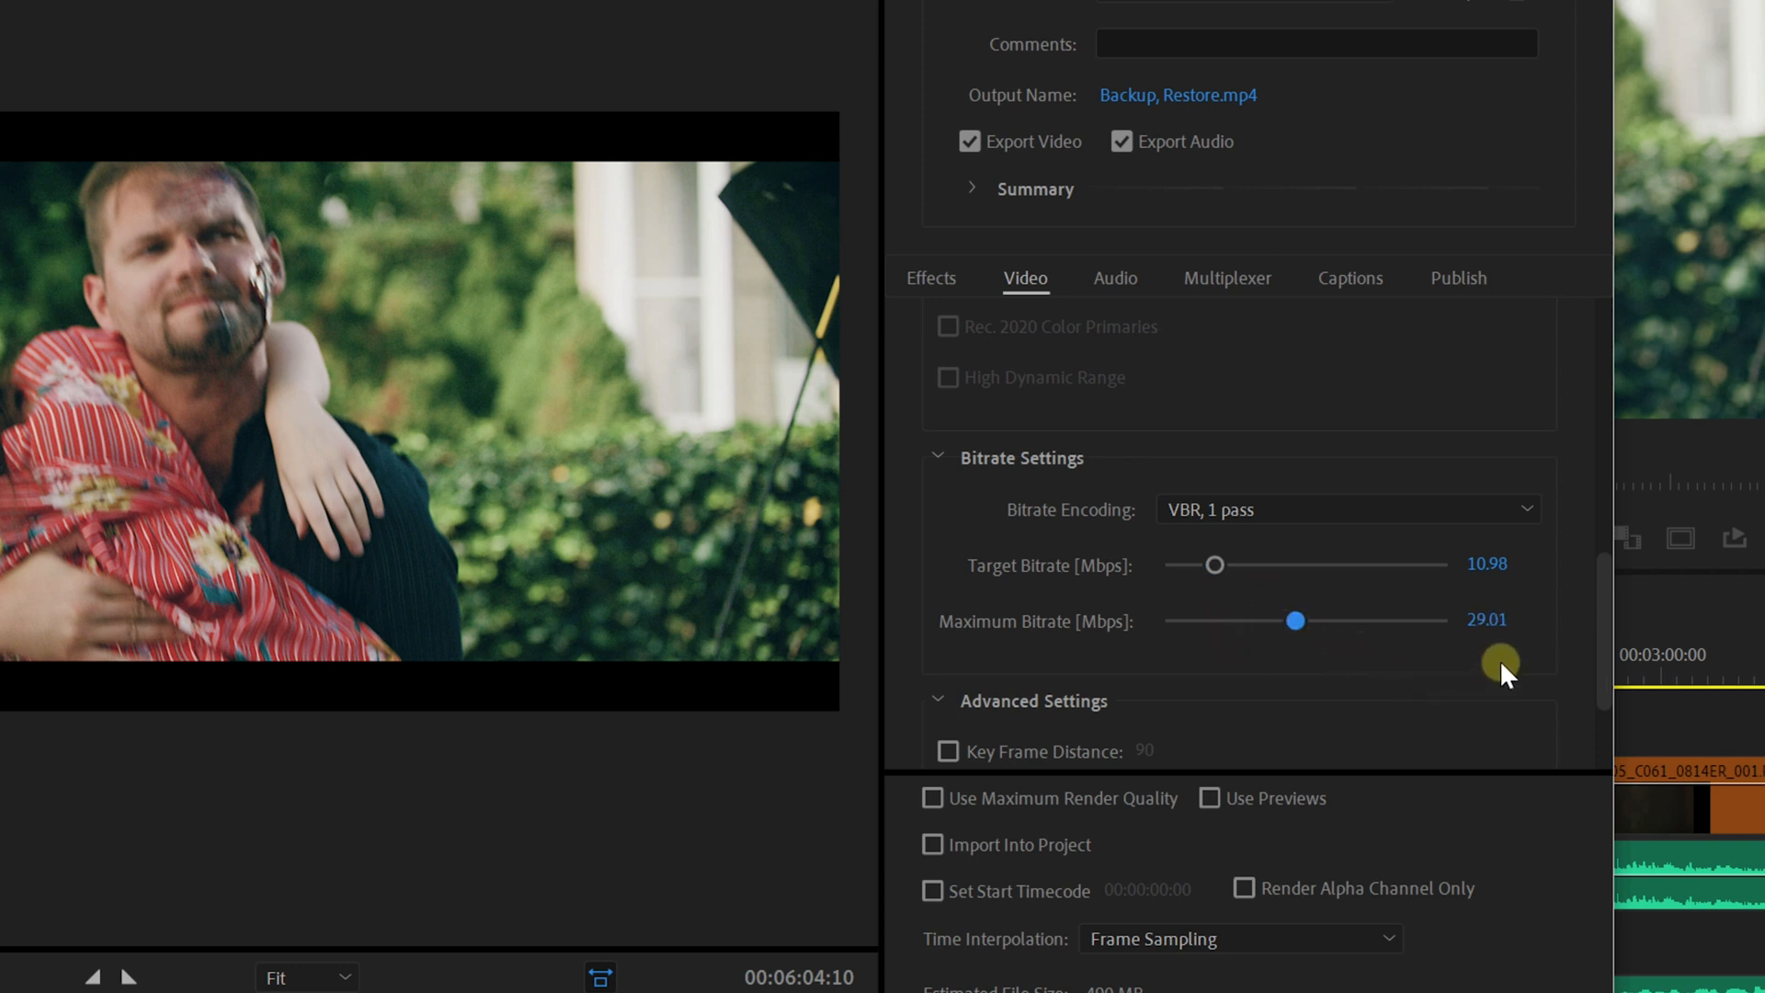
pyautogui.moveTo(1527, 574)
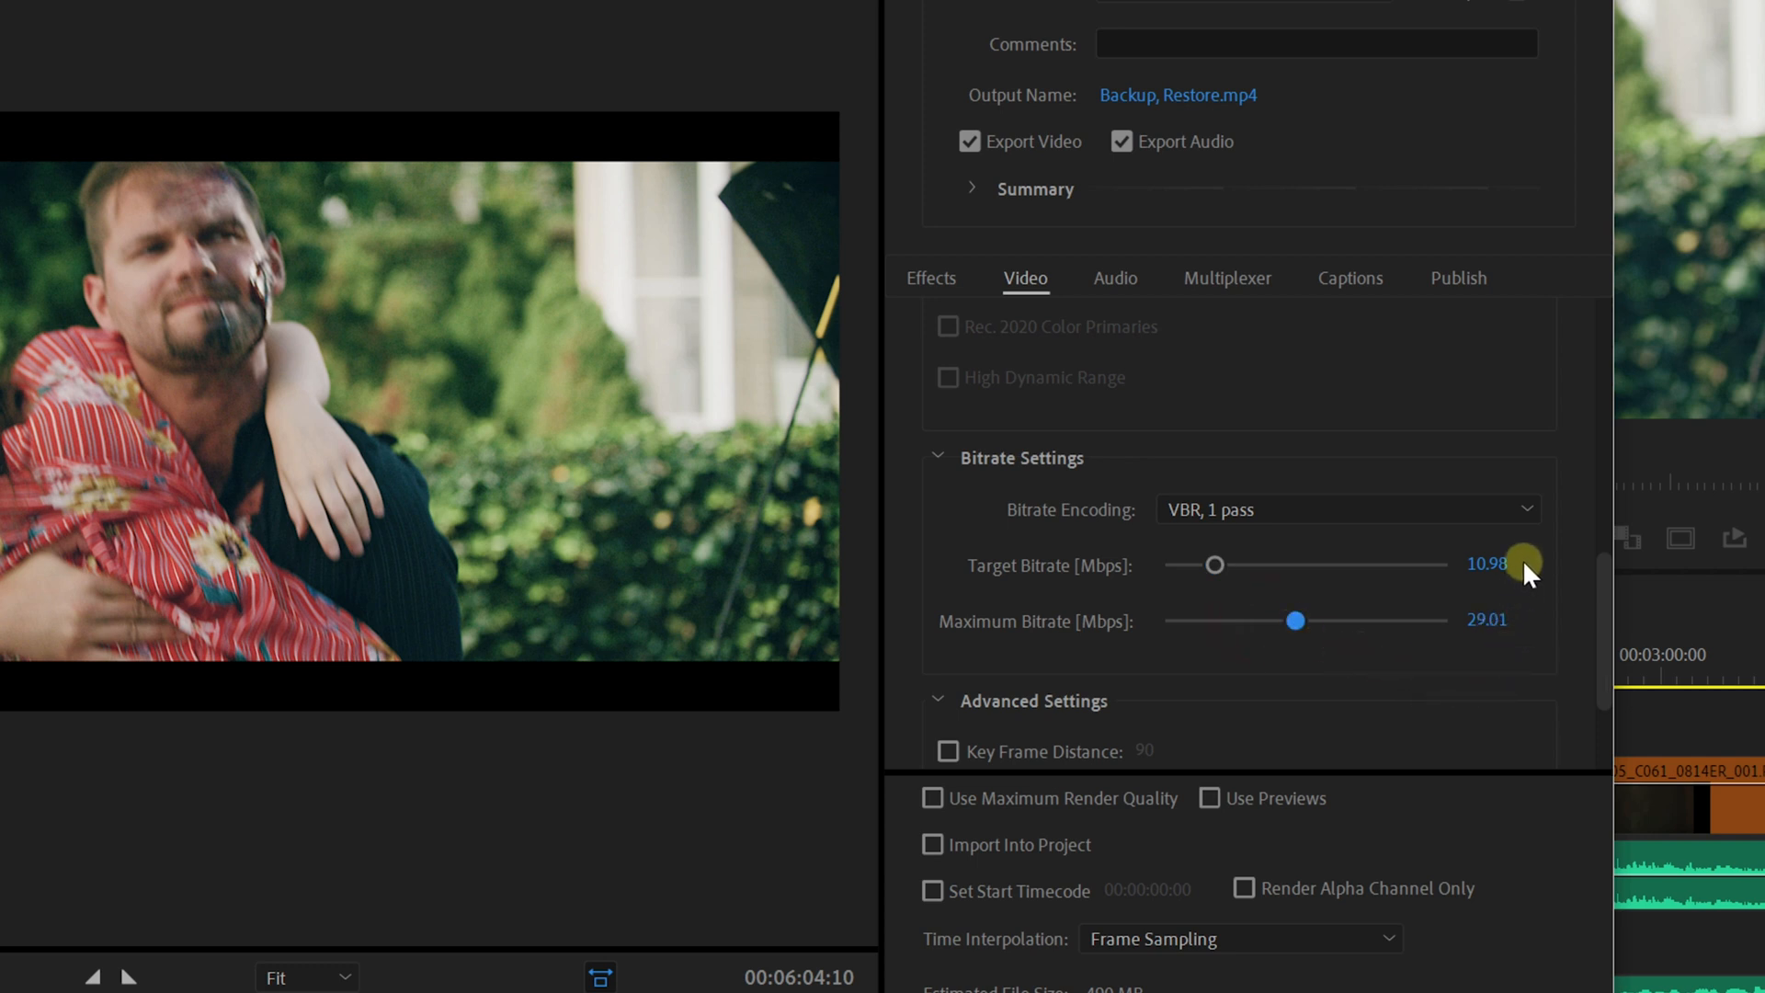
pyautogui.moveTo(1267, 509)
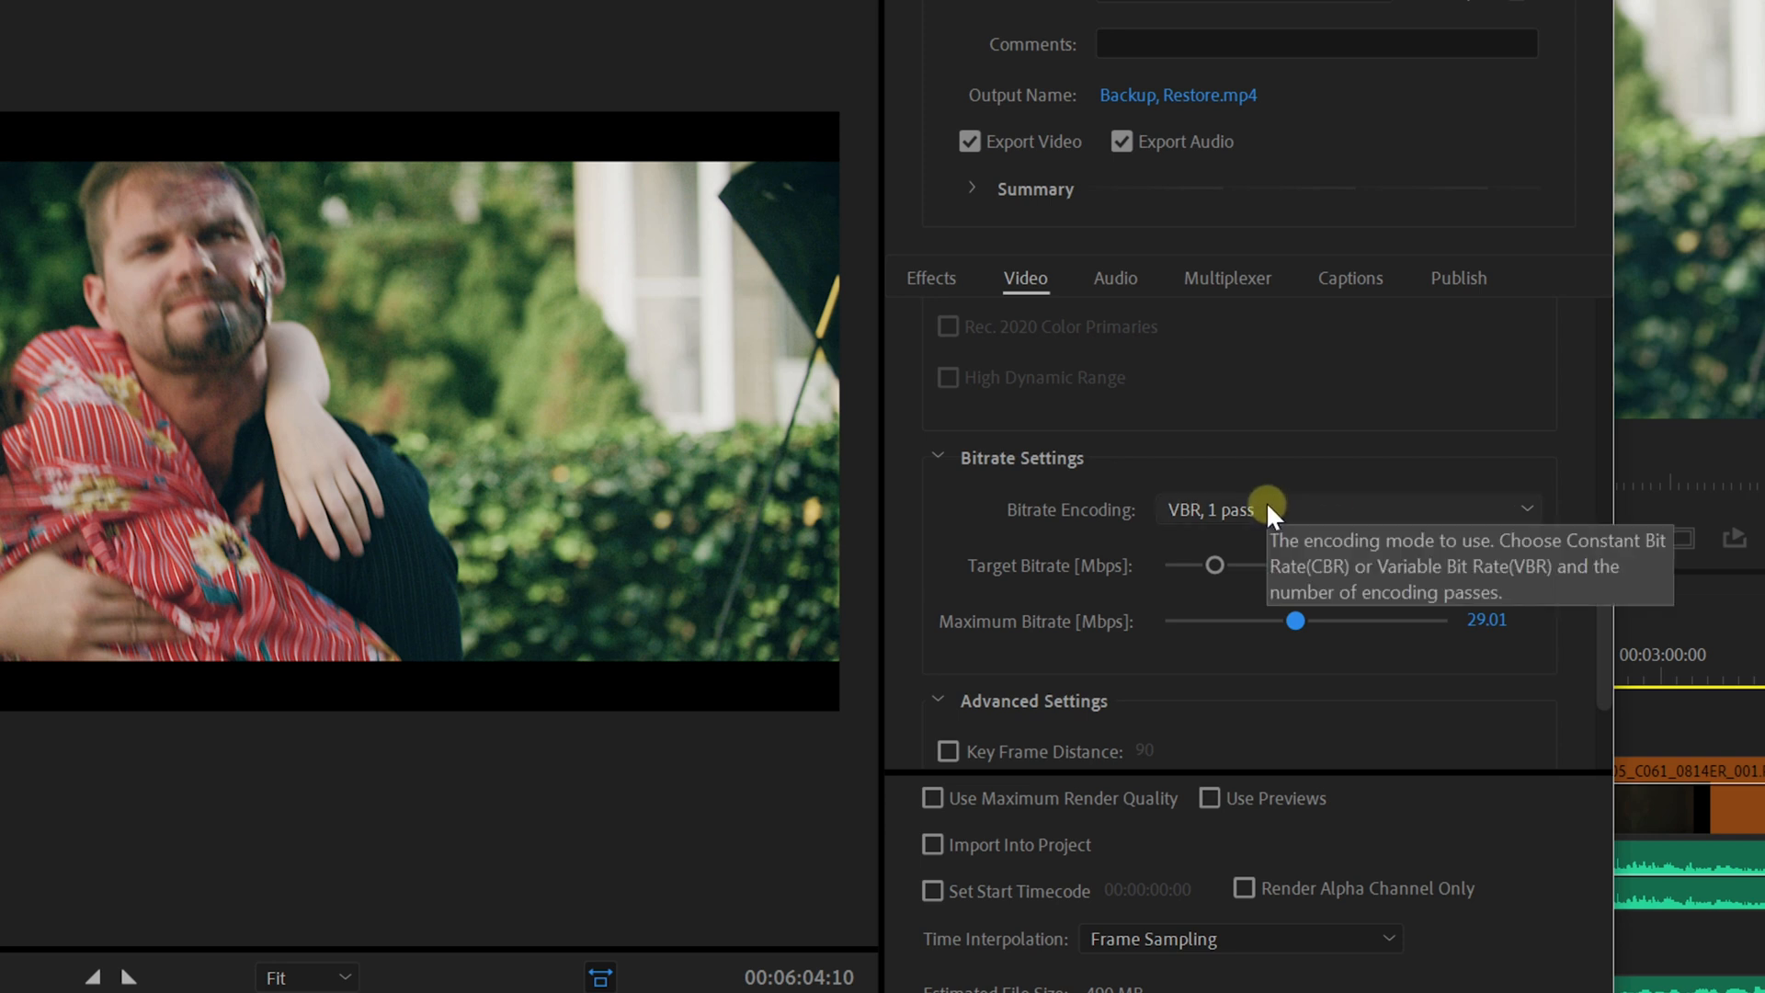
pyautogui.click(1346, 509)
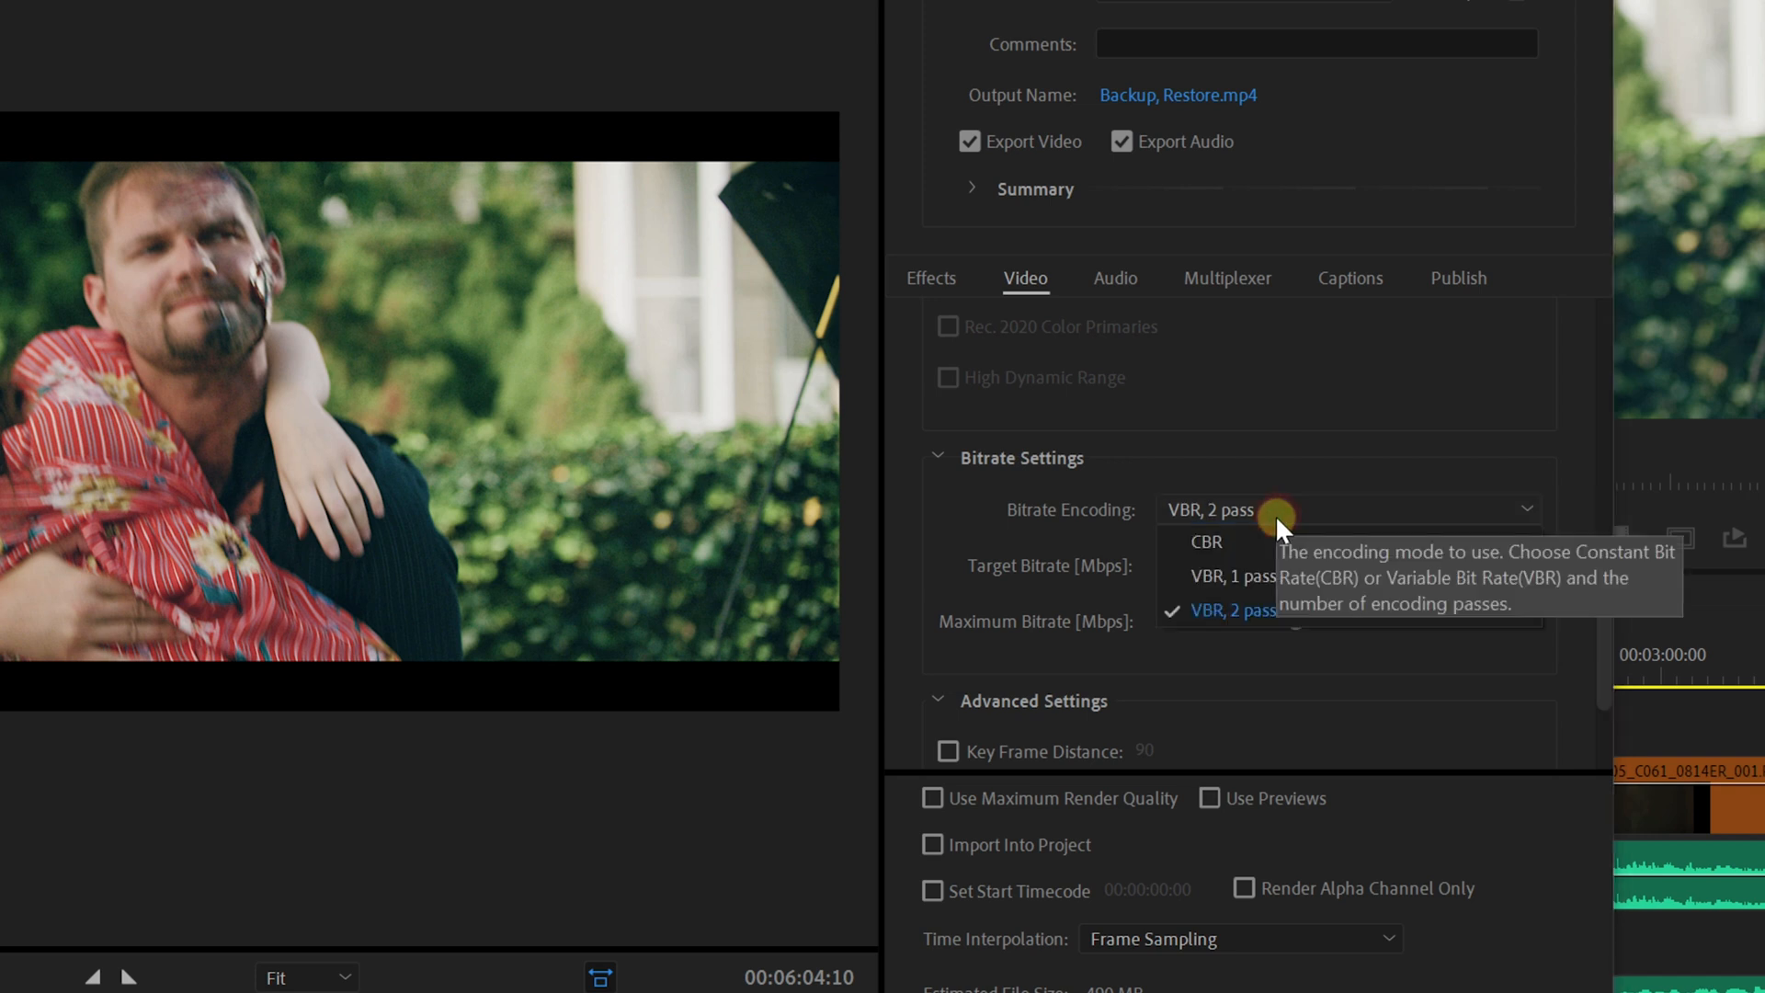
pyautogui.click(1206, 540)
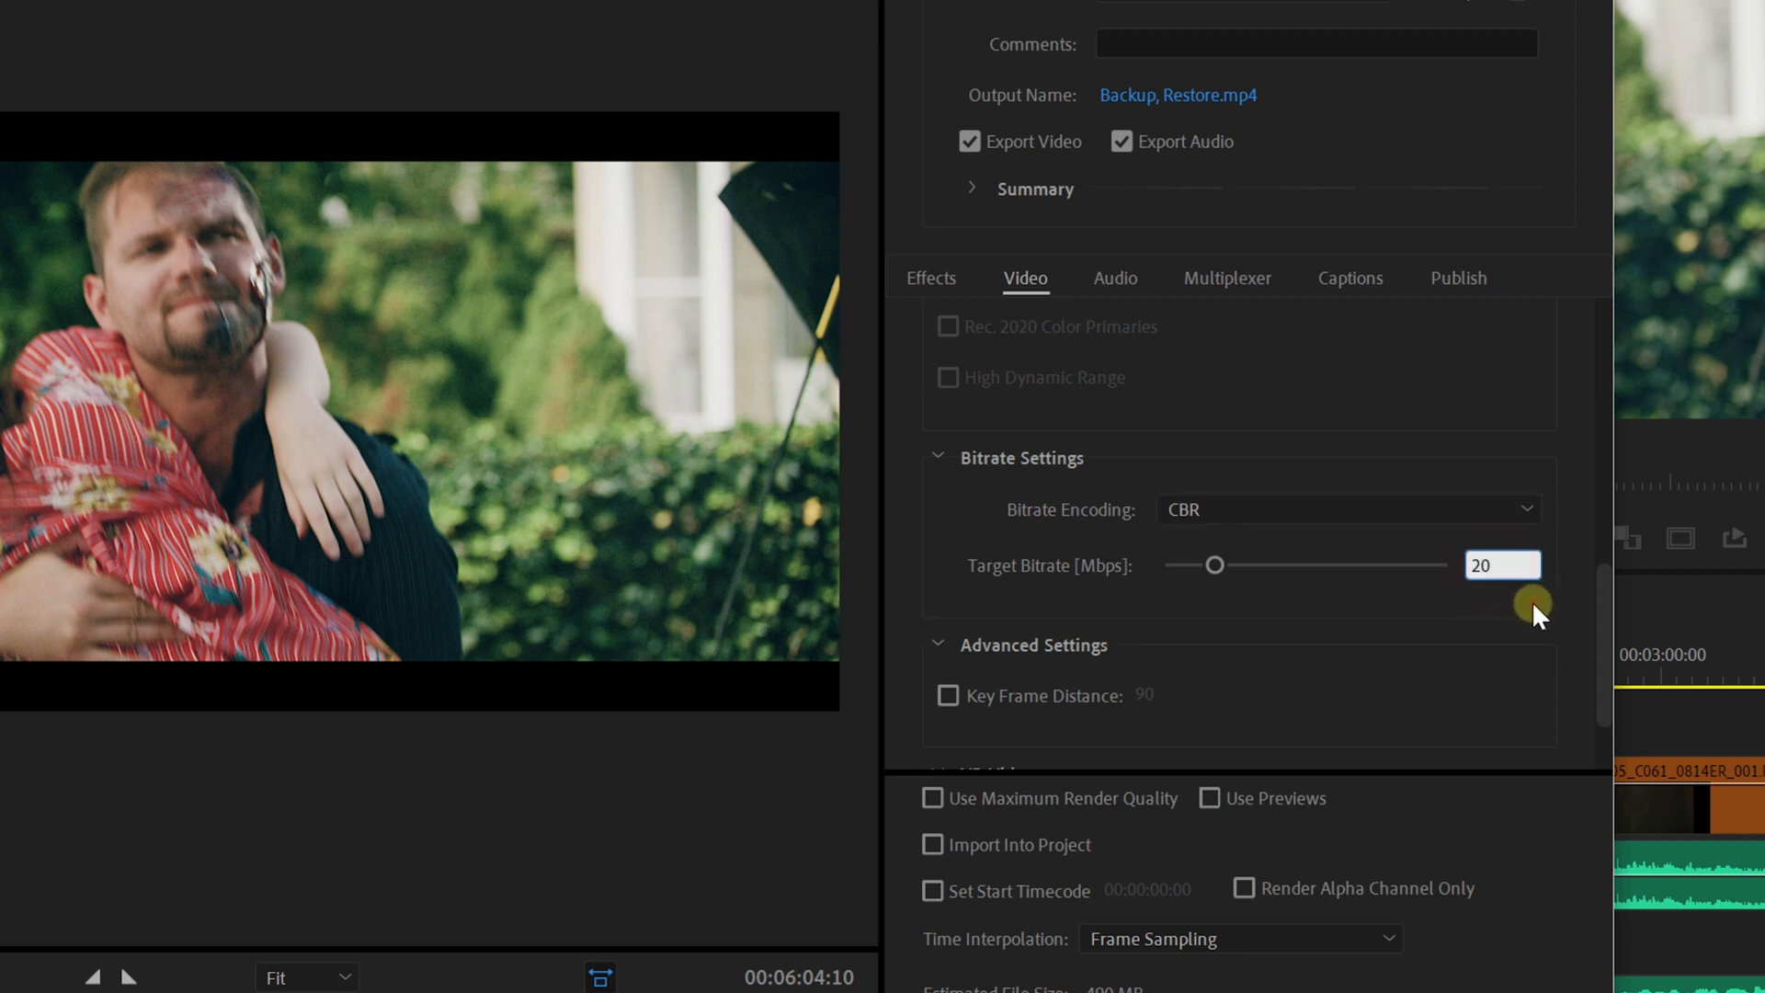
# Set the target bitrate to 30 Mbps and start the export encode
pyautogui.scroll(-3)
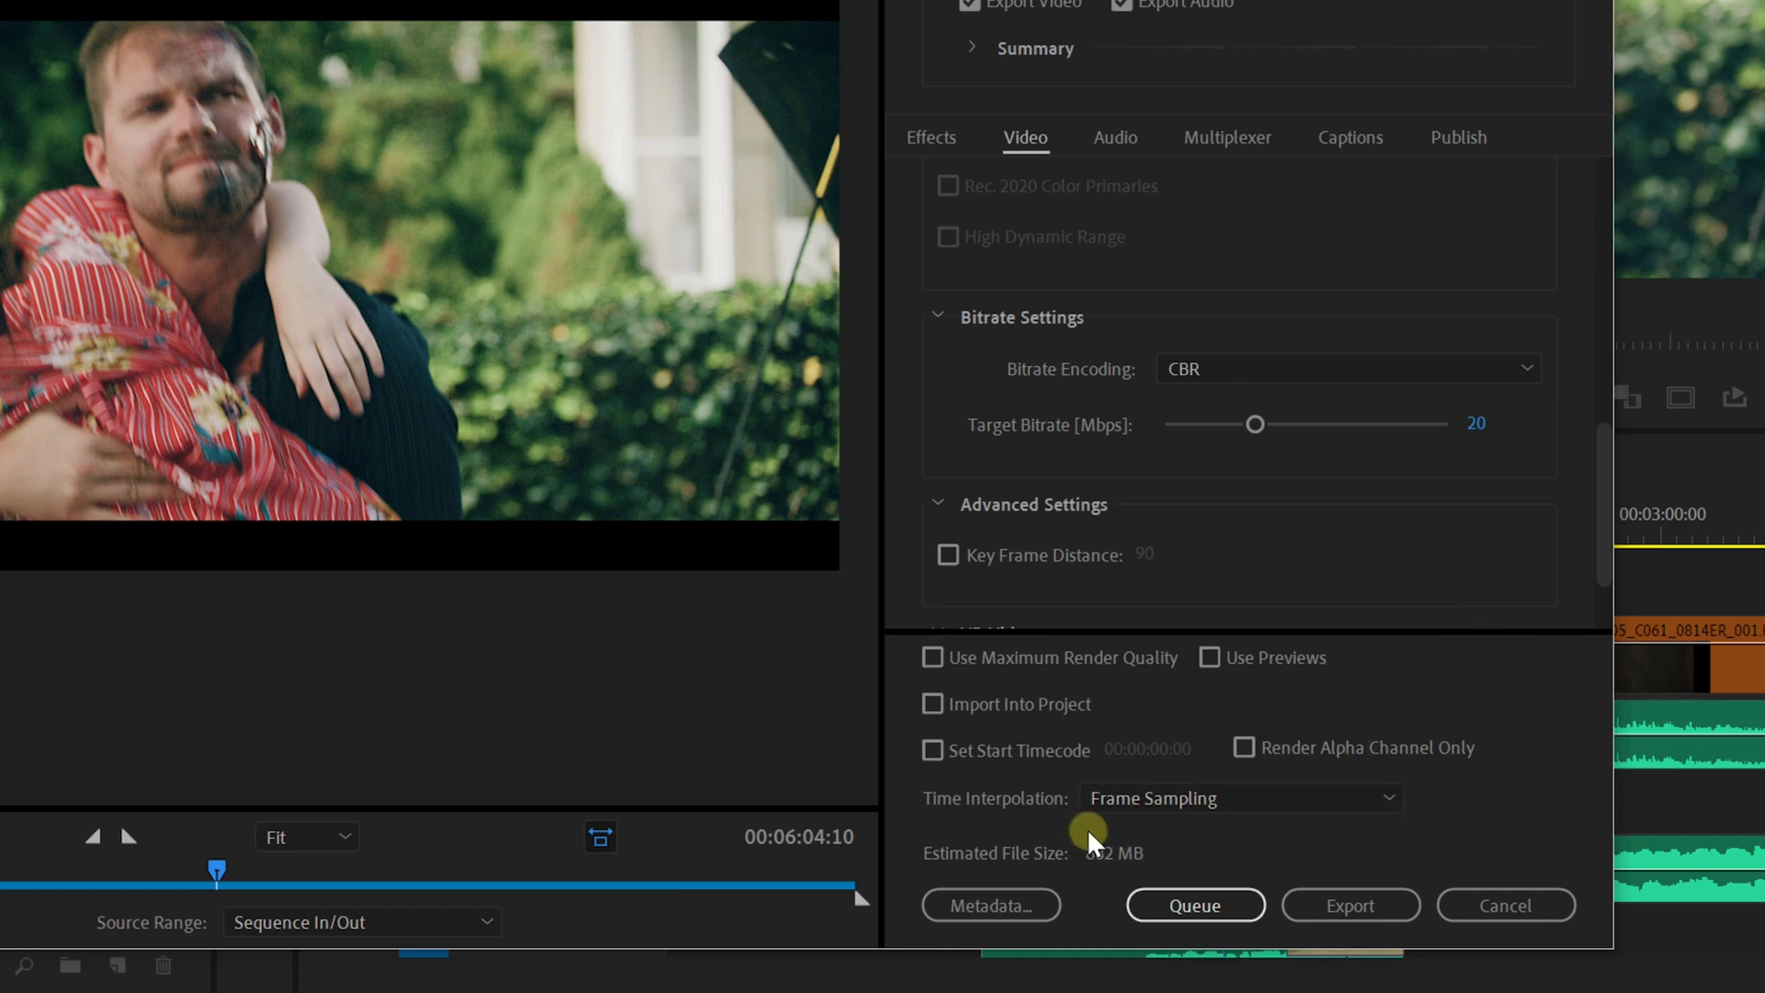
pyautogui.click(1180, 204)
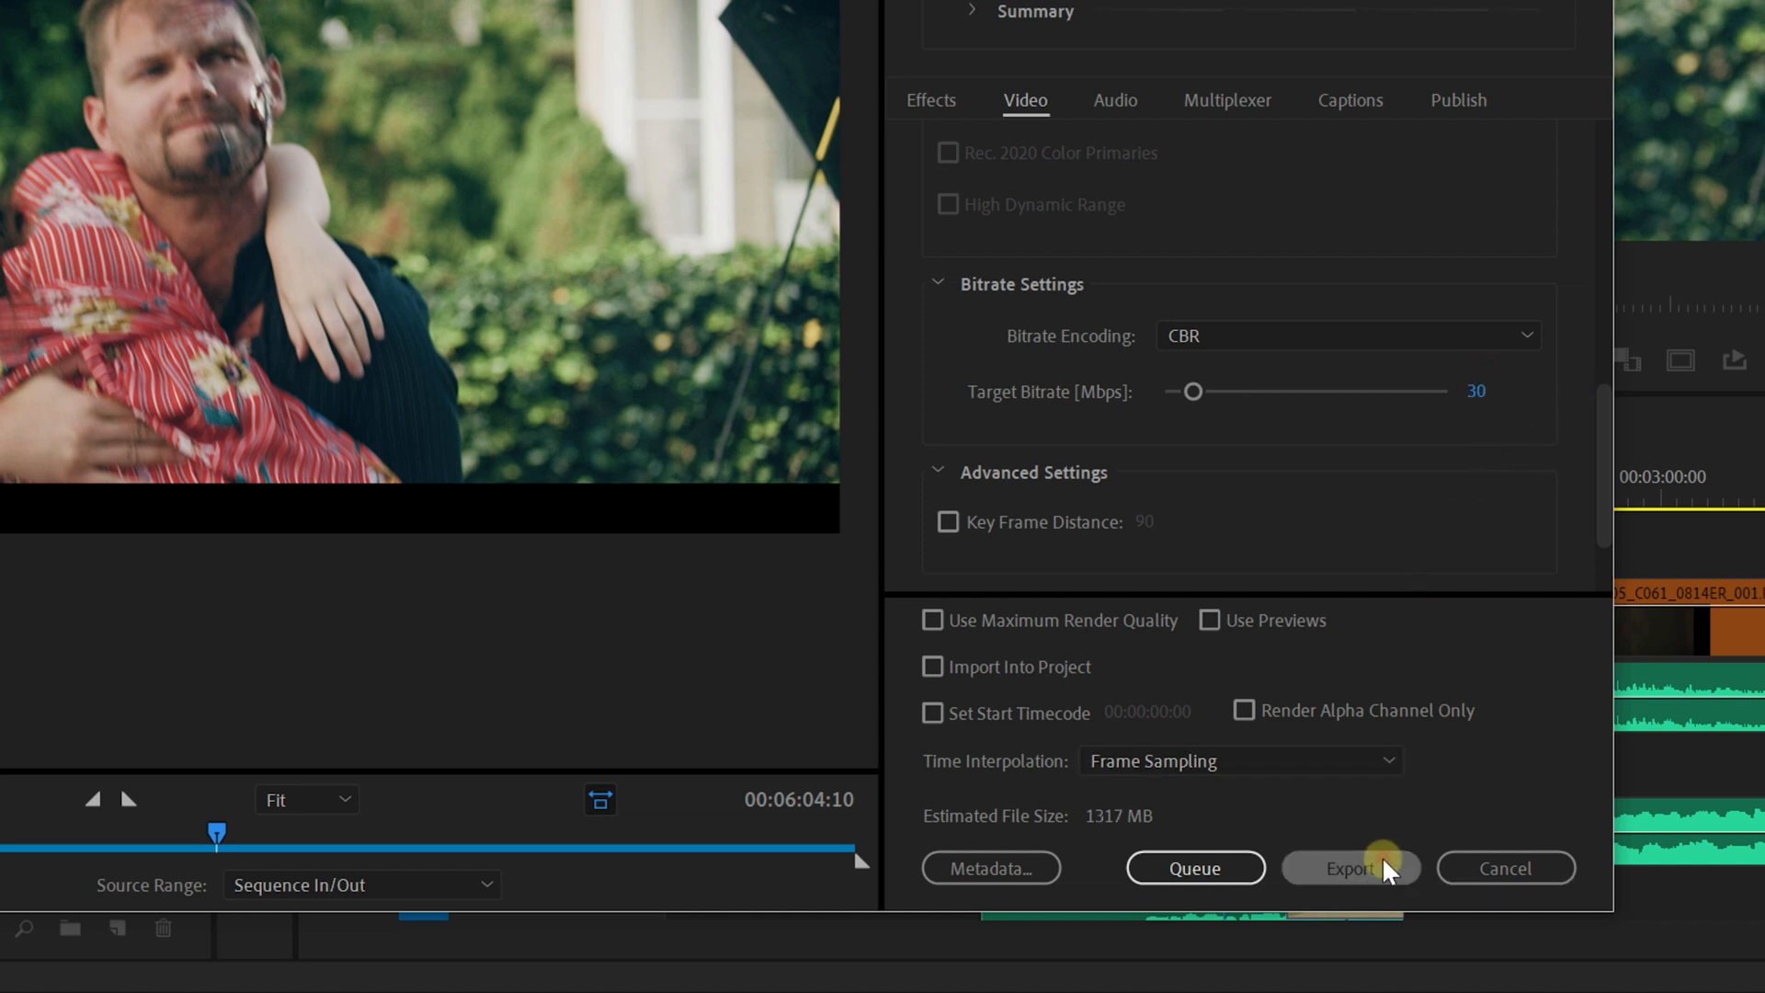
pyautogui.click(1350, 867)
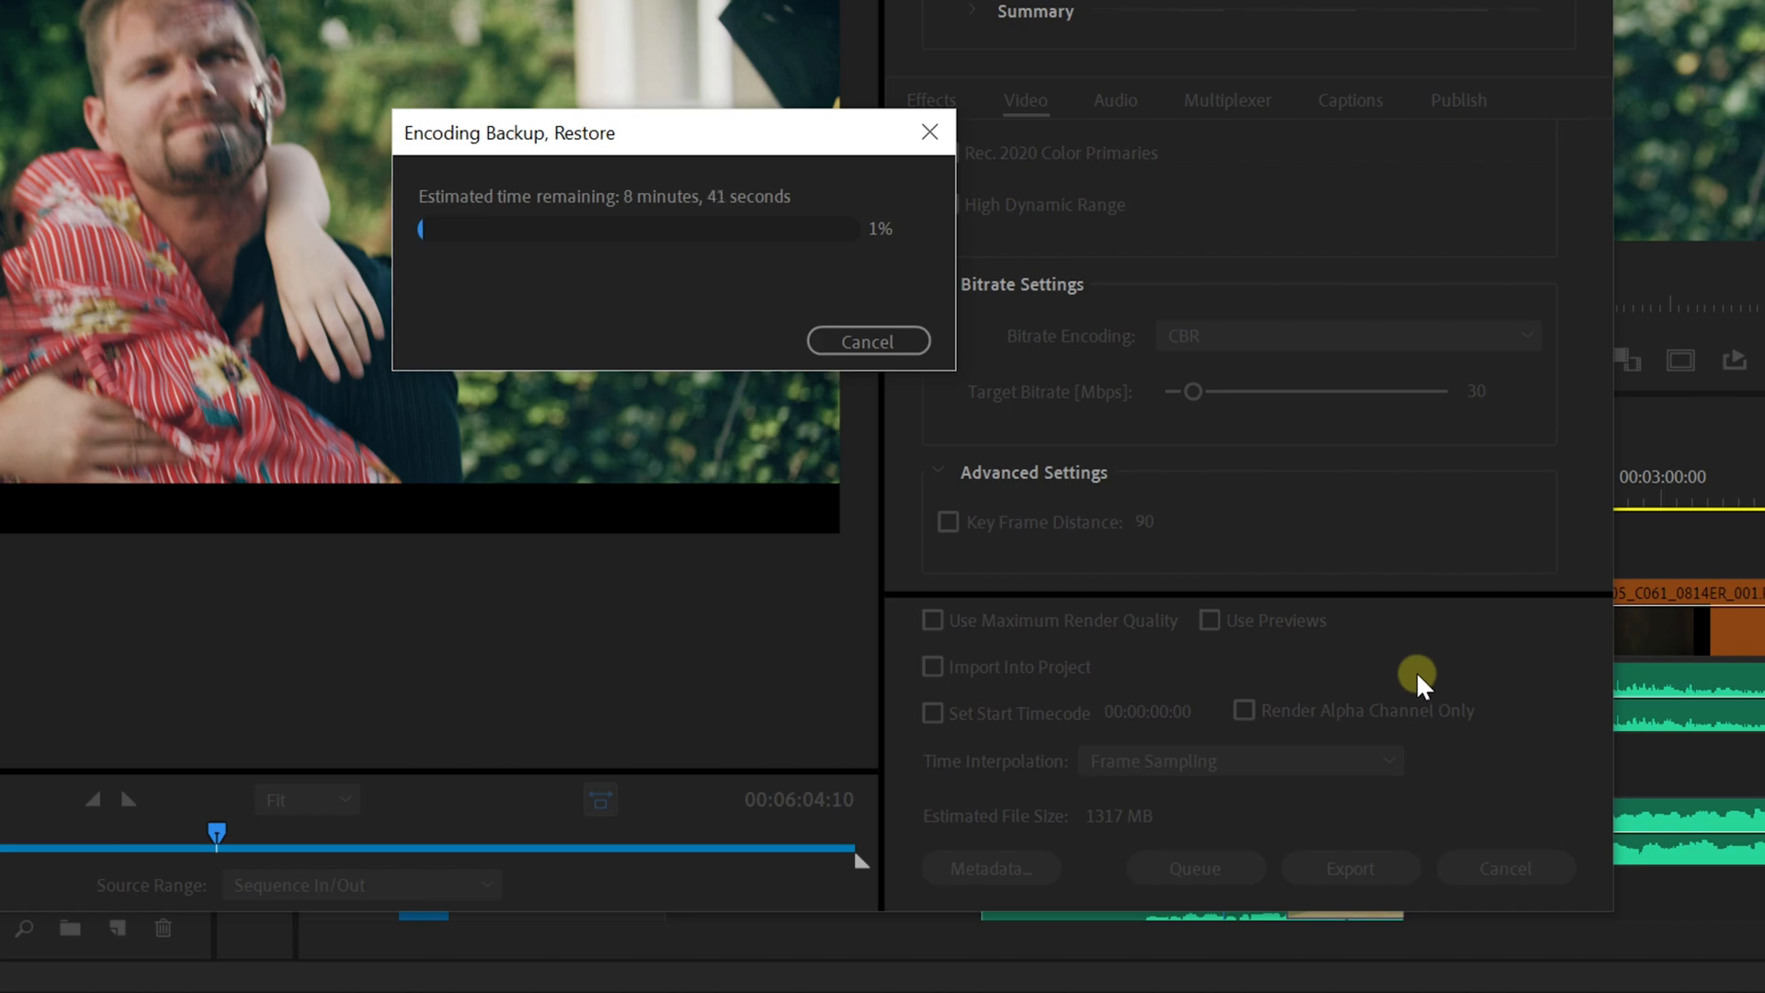